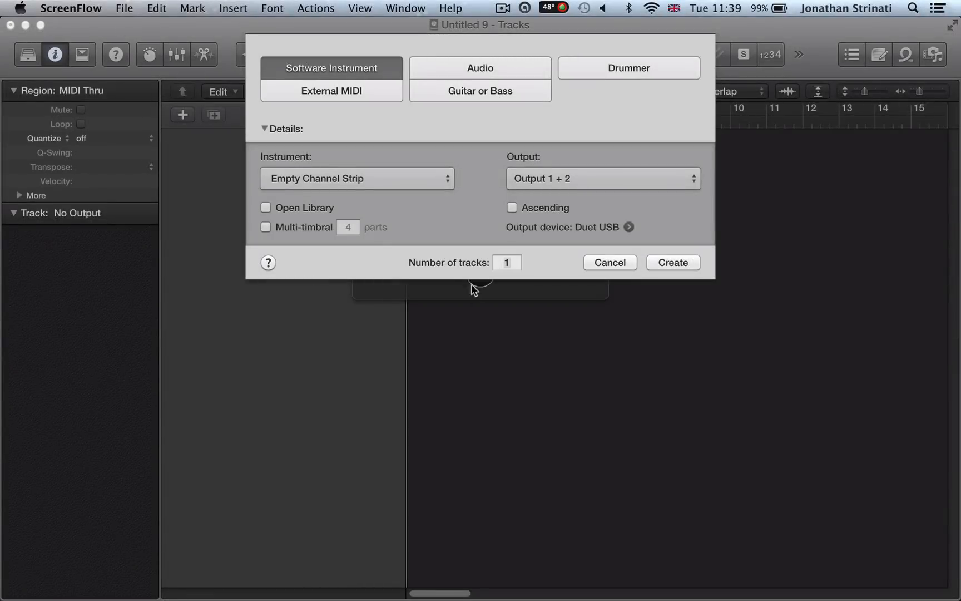
Step: Create the software instrument track and load Ultrabeat (Drum Synth) in stereo on its channel strip
click(672, 262)
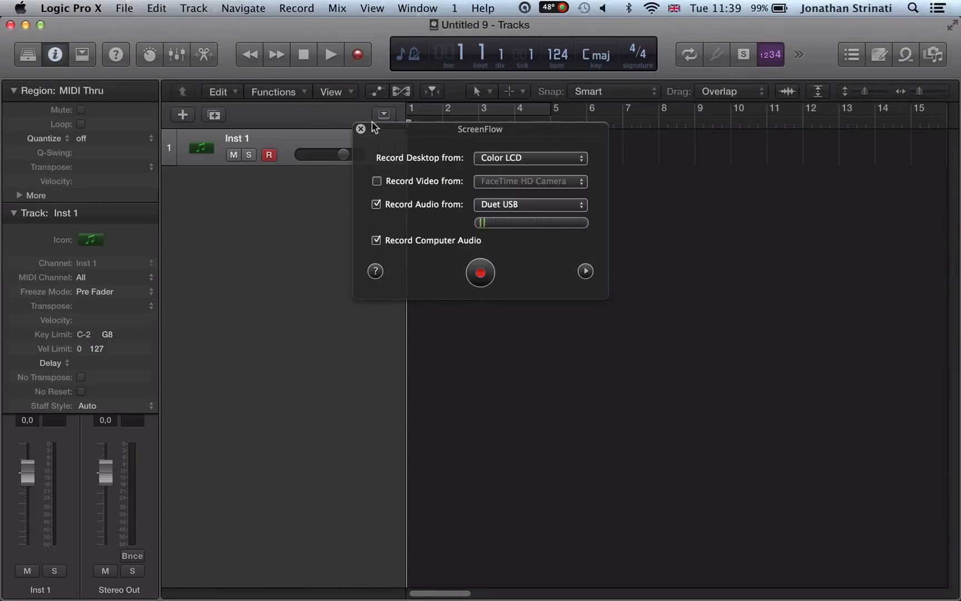
click(360, 129)
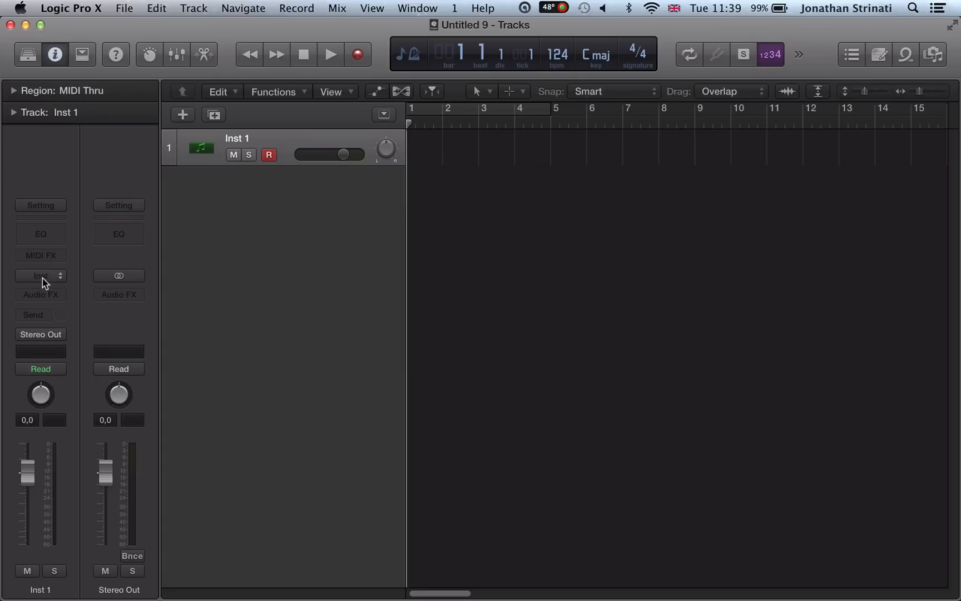
click(40, 275)
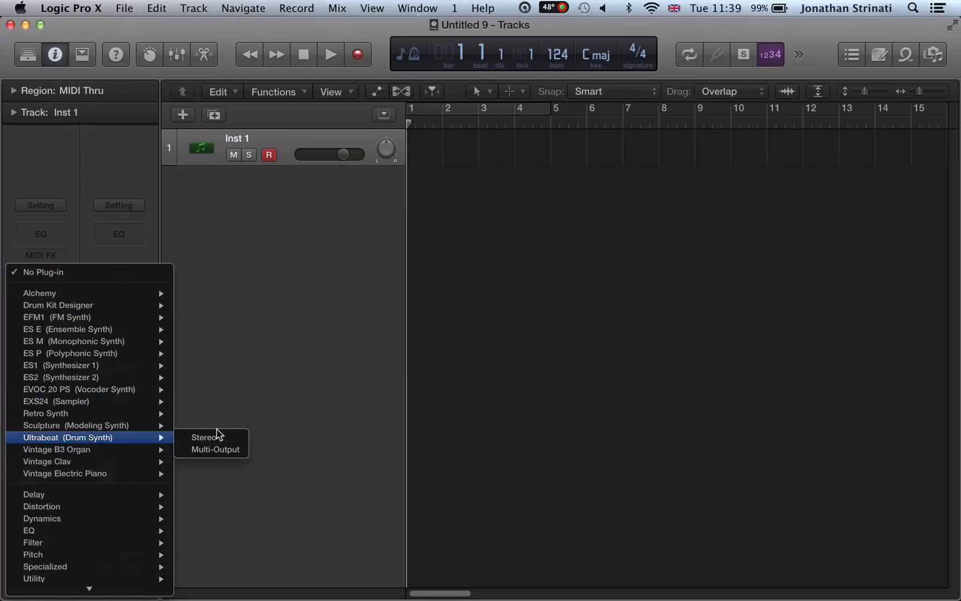
click(208, 437)
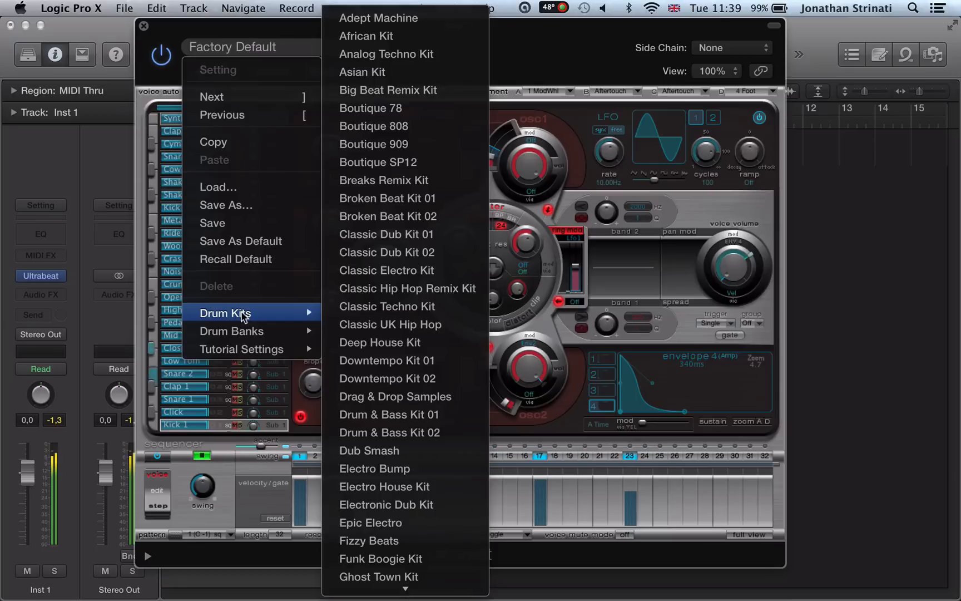
mouse_move(389, 324)
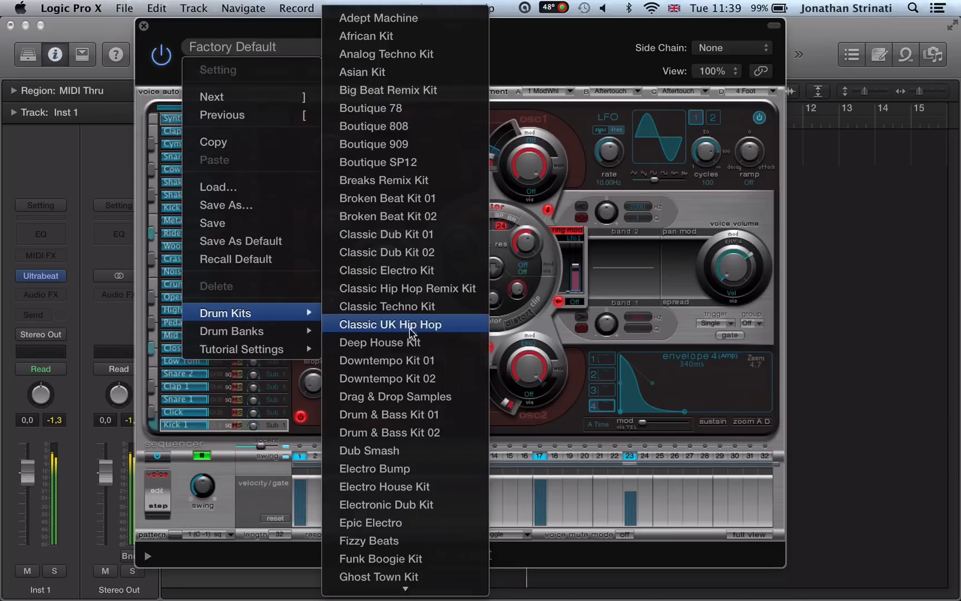
Step: Load Classic Techno Kit, step forward to Deep House Kit, and select its Smooth Kick voice
click(386, 305)
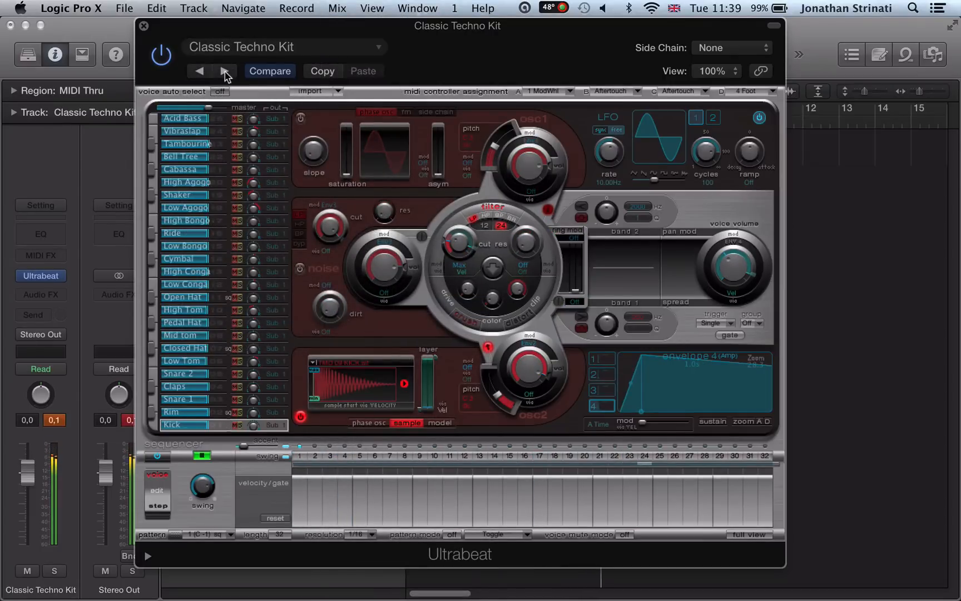
click(223, 71)
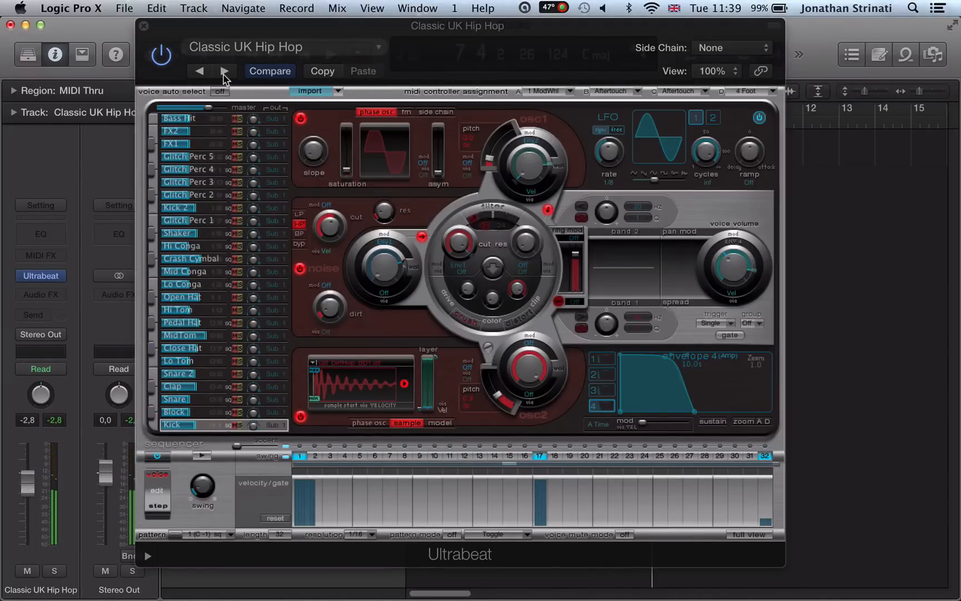
click(197, 71)
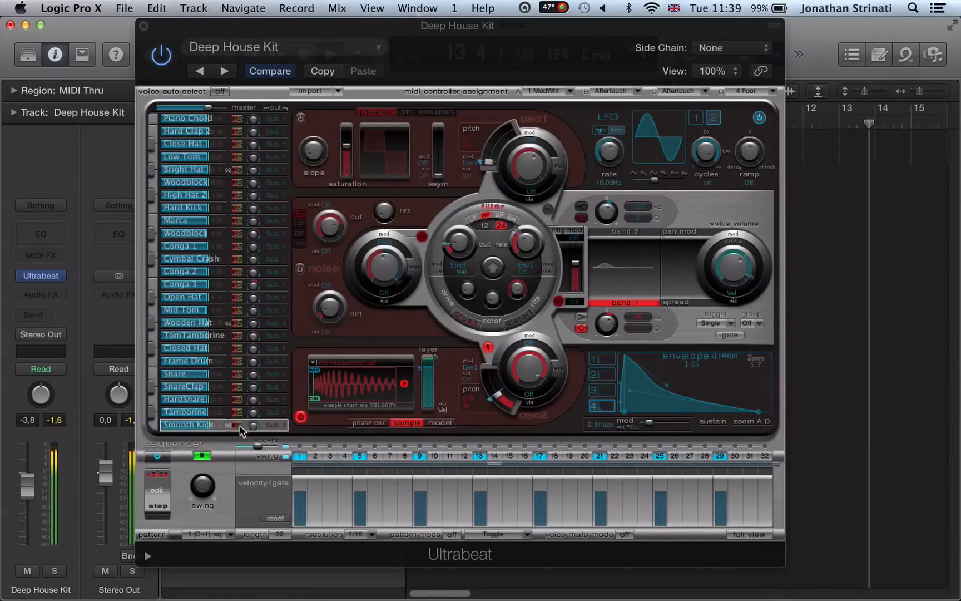
click(143, 25)
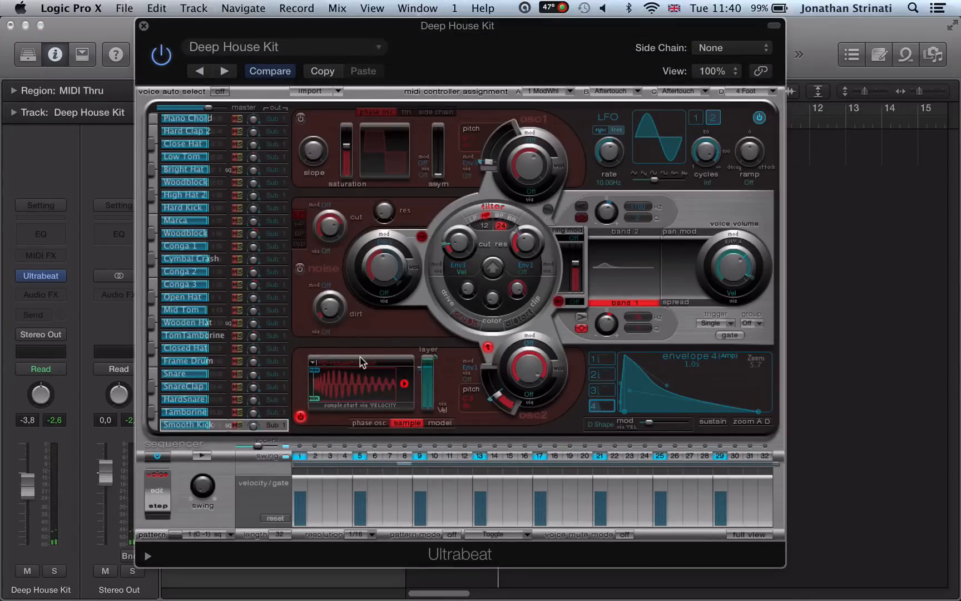
mouse_move(385, 374)
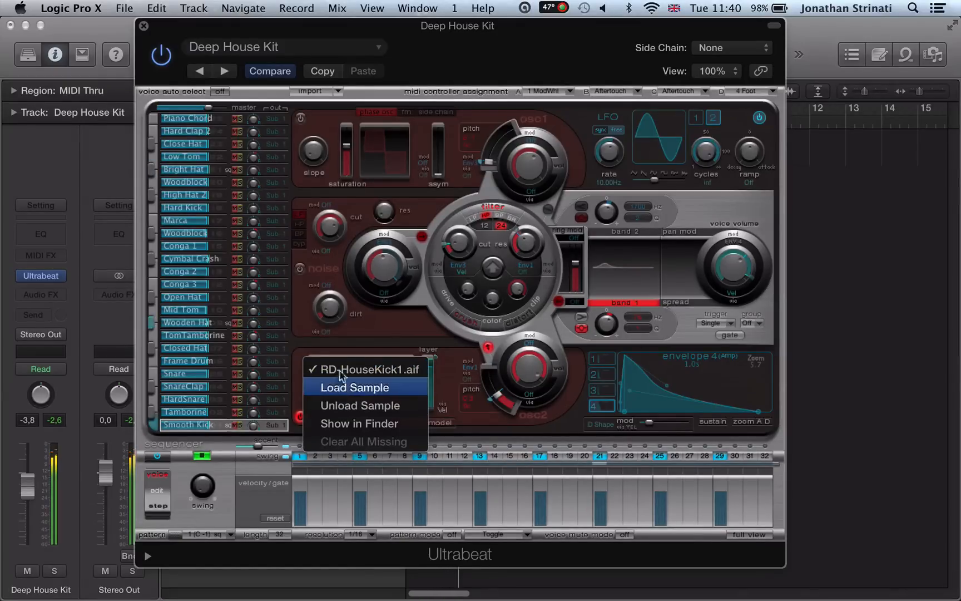
Step: Start loading a new sample for the kick voice and head to the Desktop in the browser
click(363, 370)
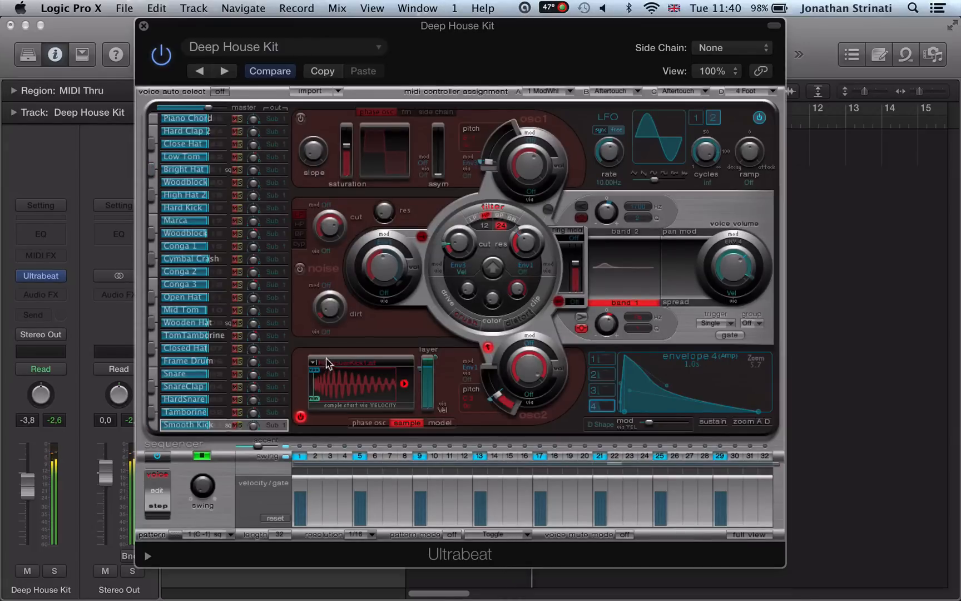
click(312, 361)
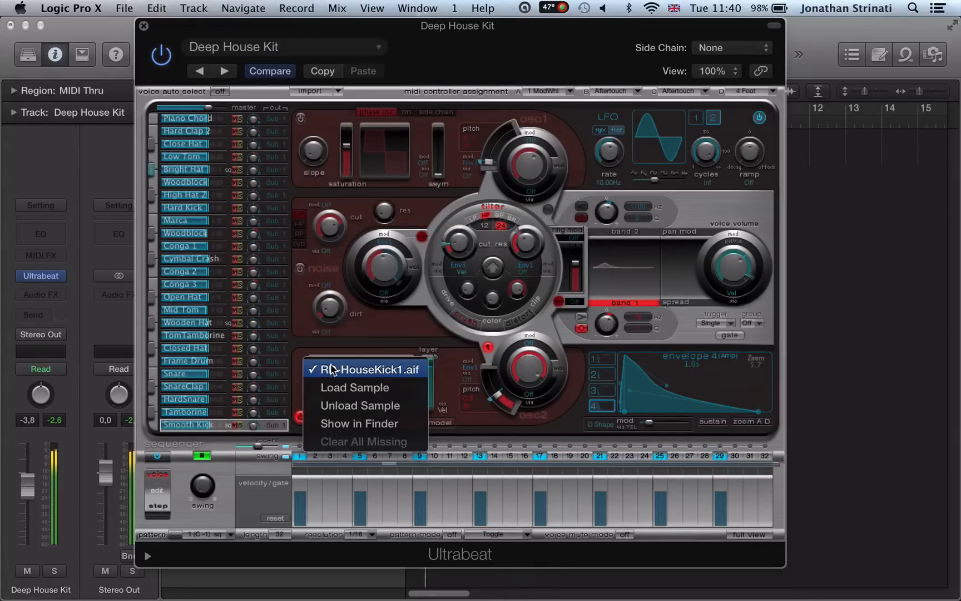
mouse_move(354, 387)
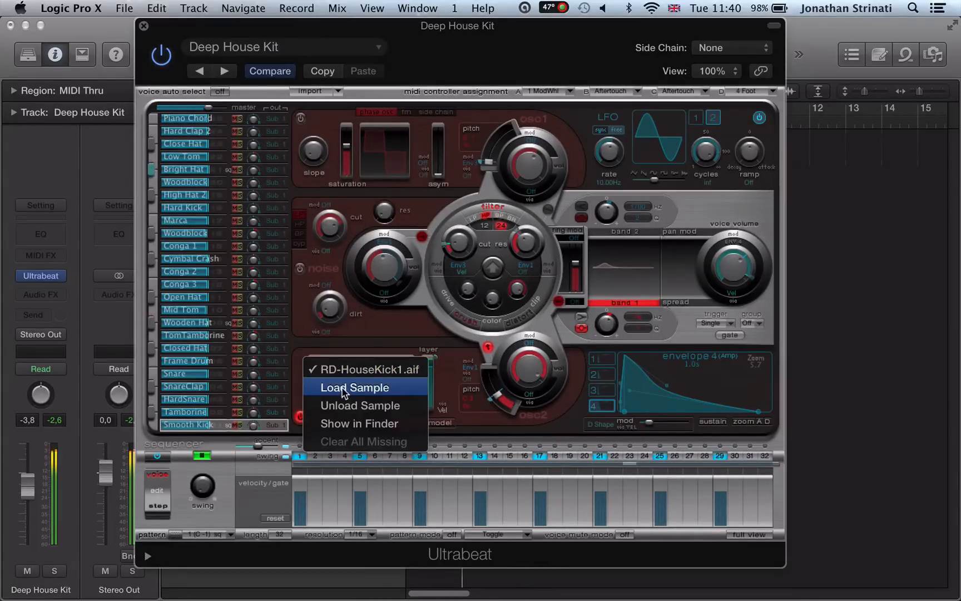
click(354, 387)
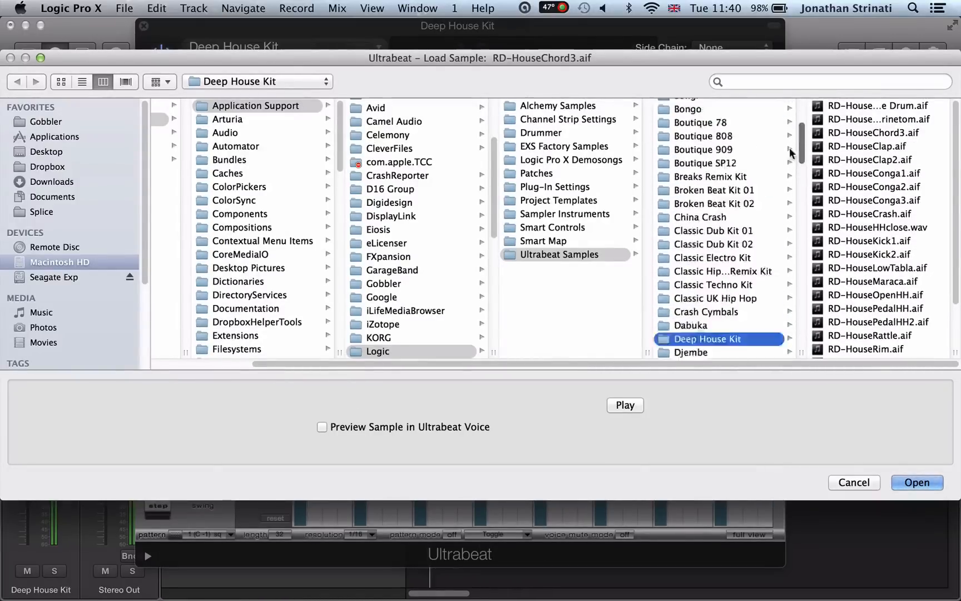
scroll(down, 3)
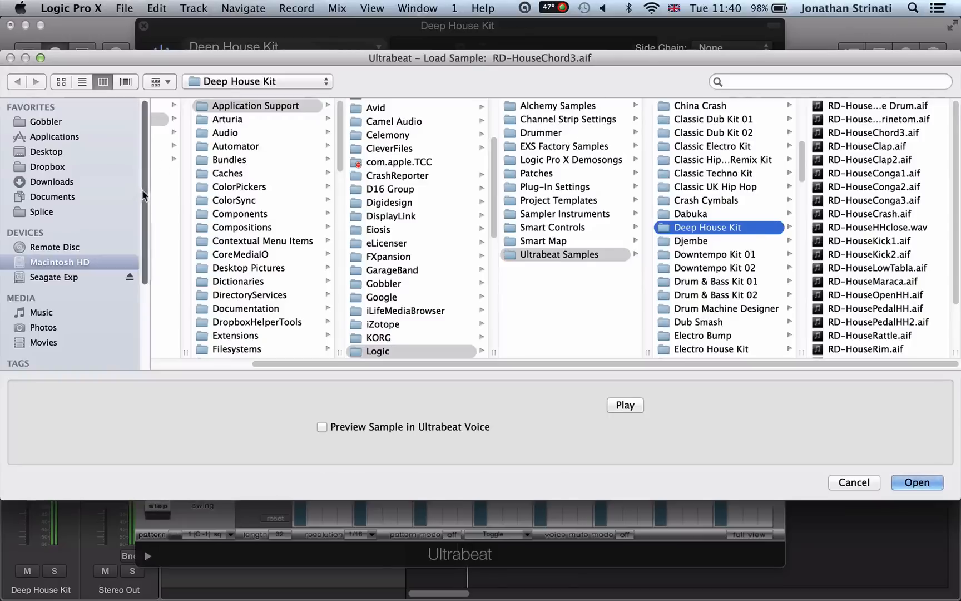
click(46, 151)
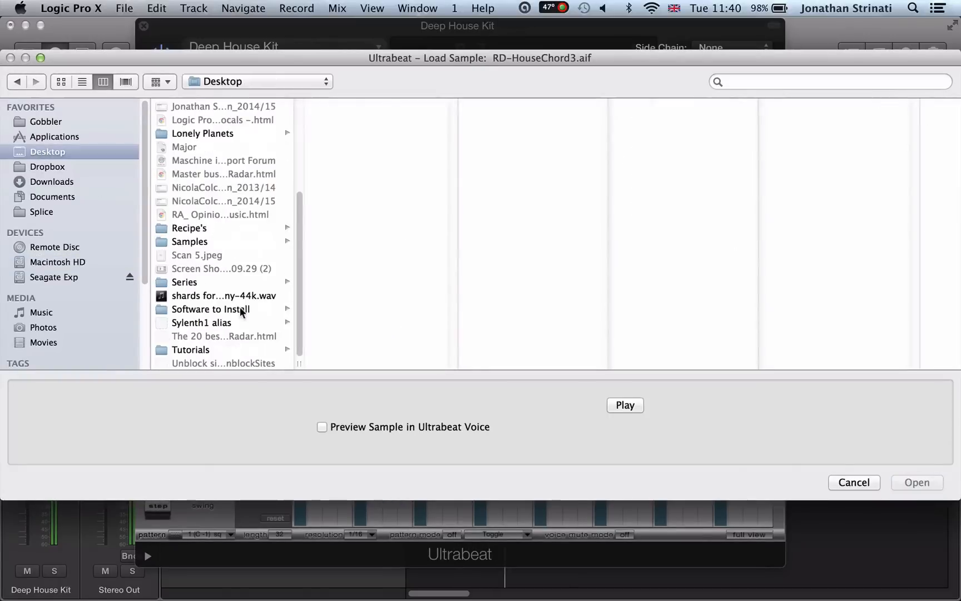
Step: Navigate Samples > Systematic Sounds > Wehbba Drums and select a bass drum WAV
click(189, 241)
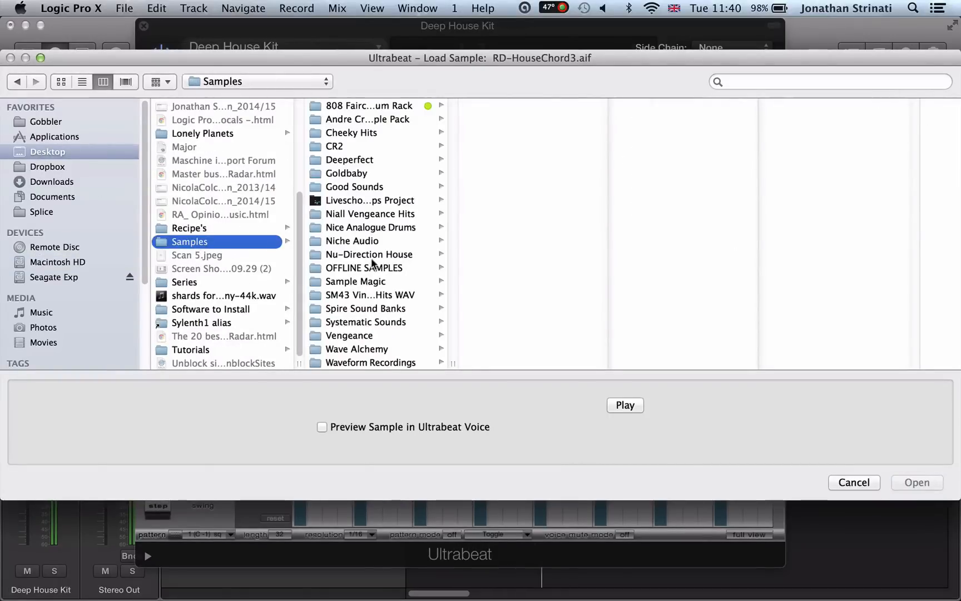
click(349, 335)
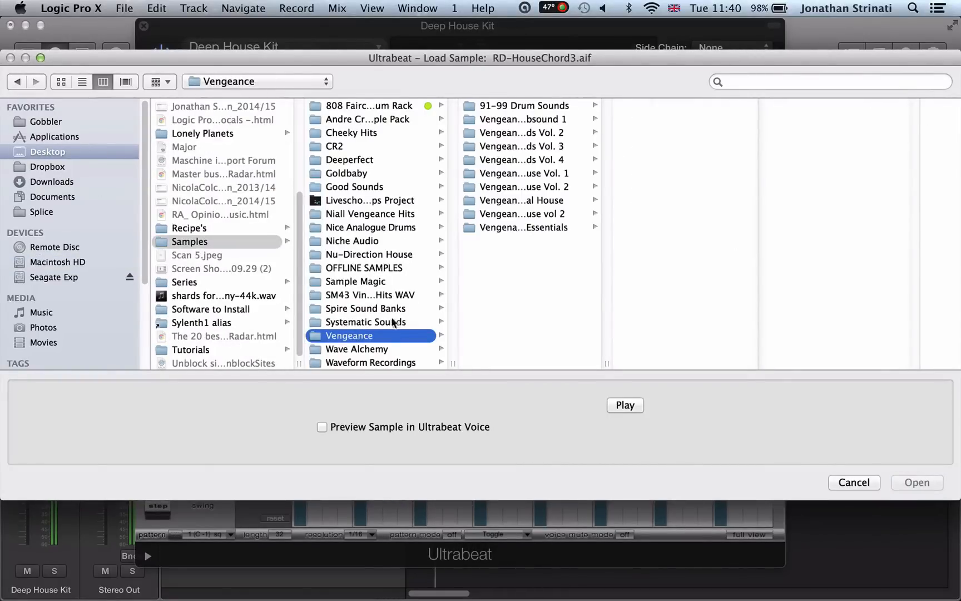
click(366, 321)
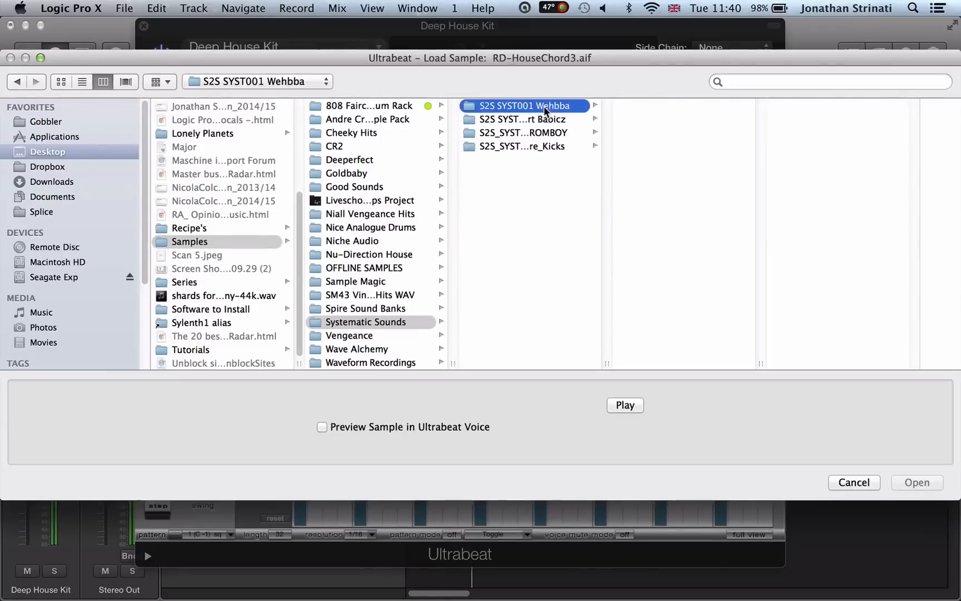
click(831, 214)
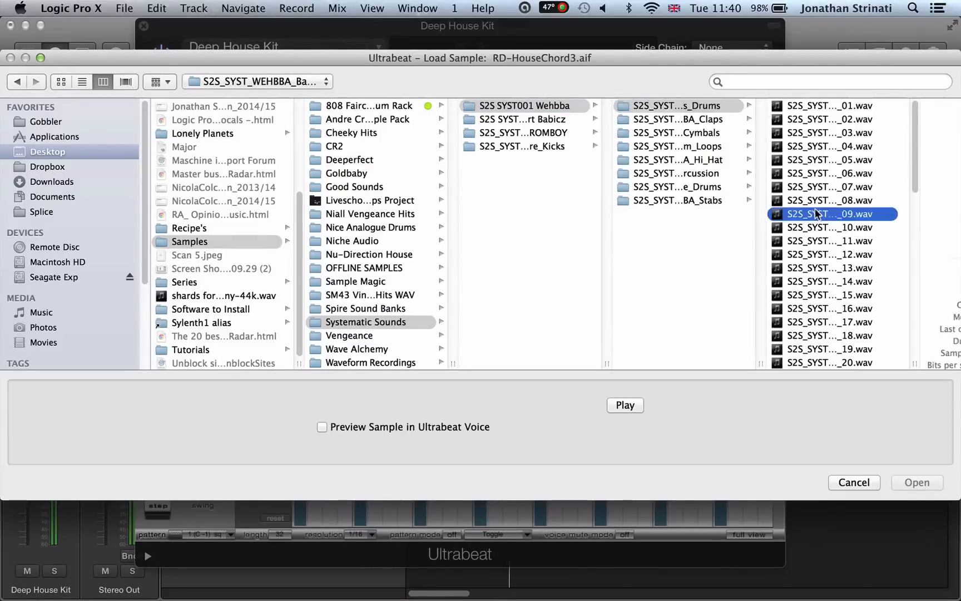
click(830, 214)
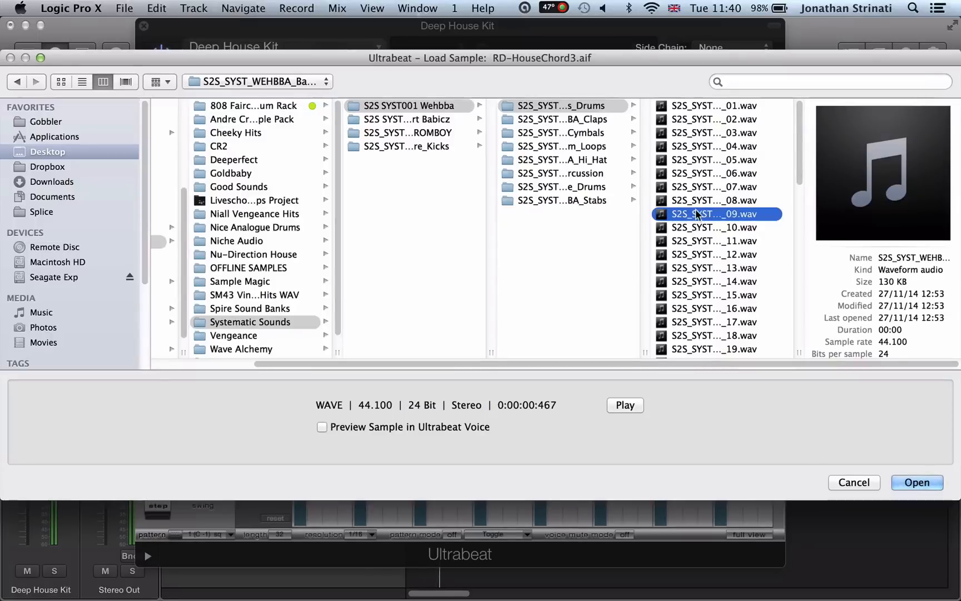
mouse_move(799, 351)
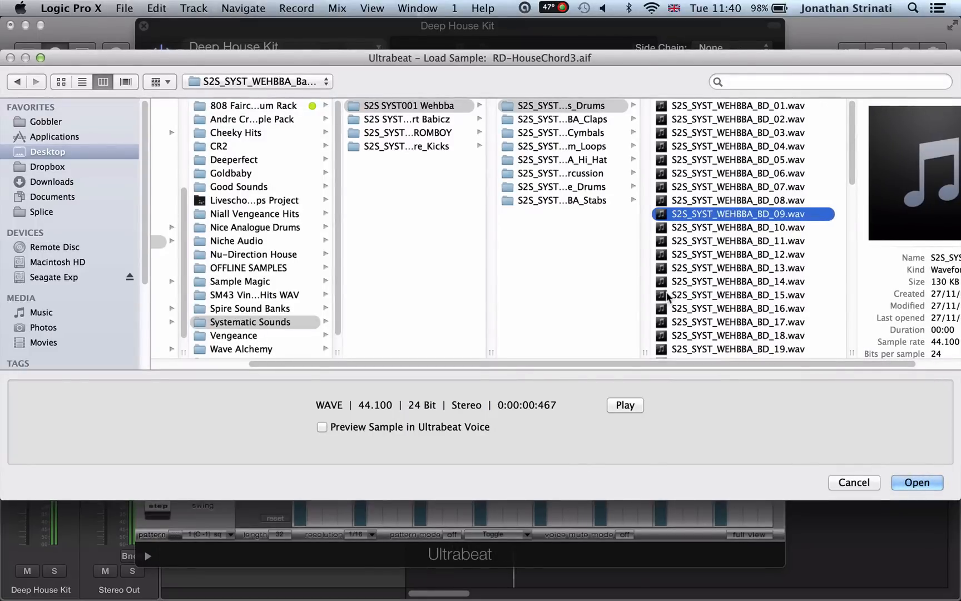
mouse_move(701, 296)
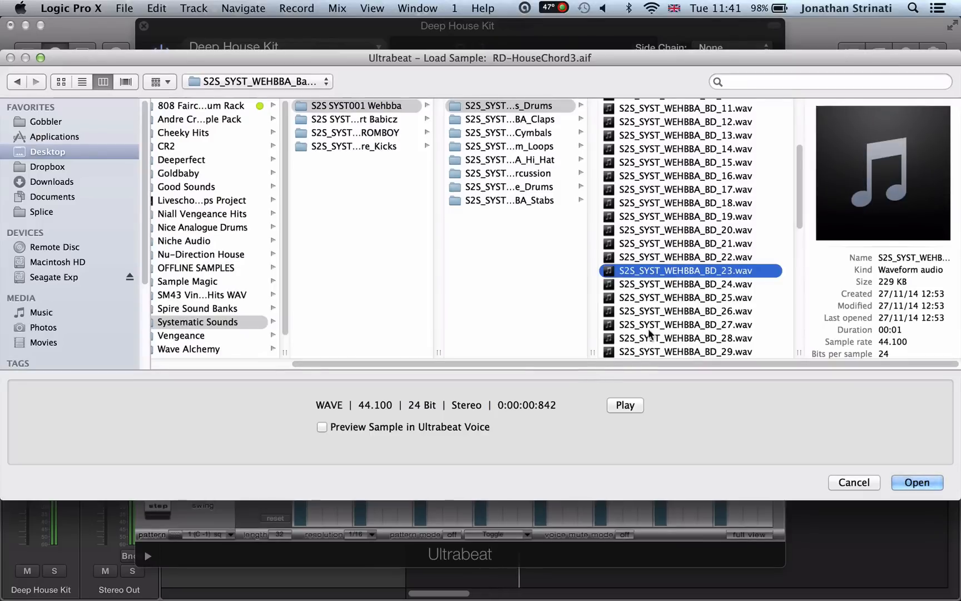
mouse_move(681, 295)
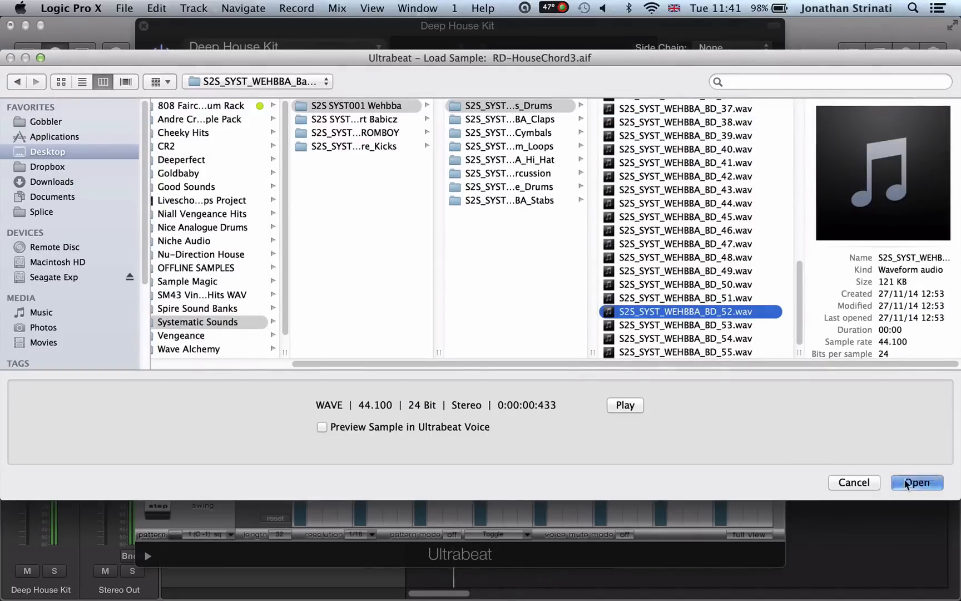
click(915, 483)
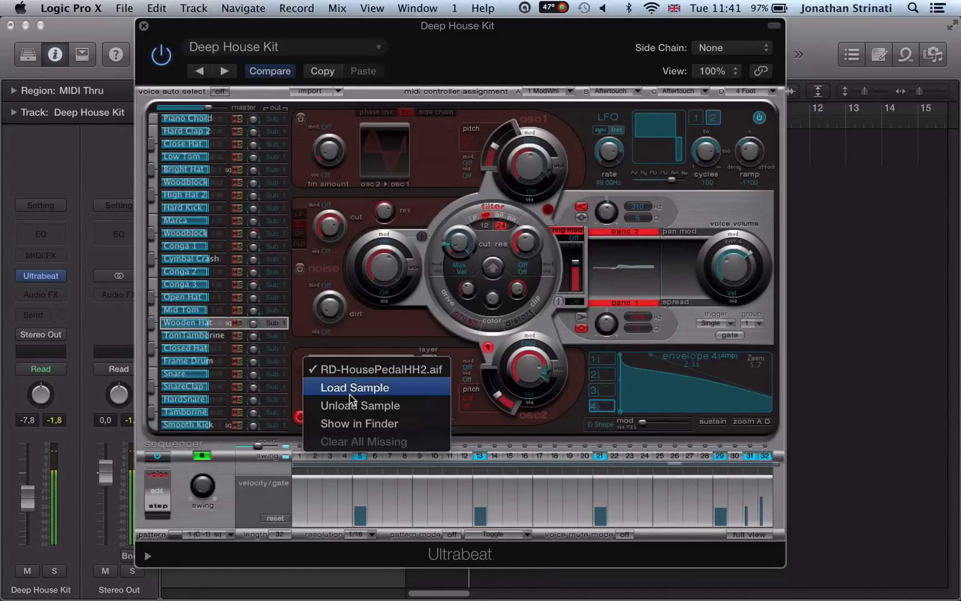
Step: Browse the Claps folder, audition several CP samples and settle on clap 13 for the voice
click(354, 387)
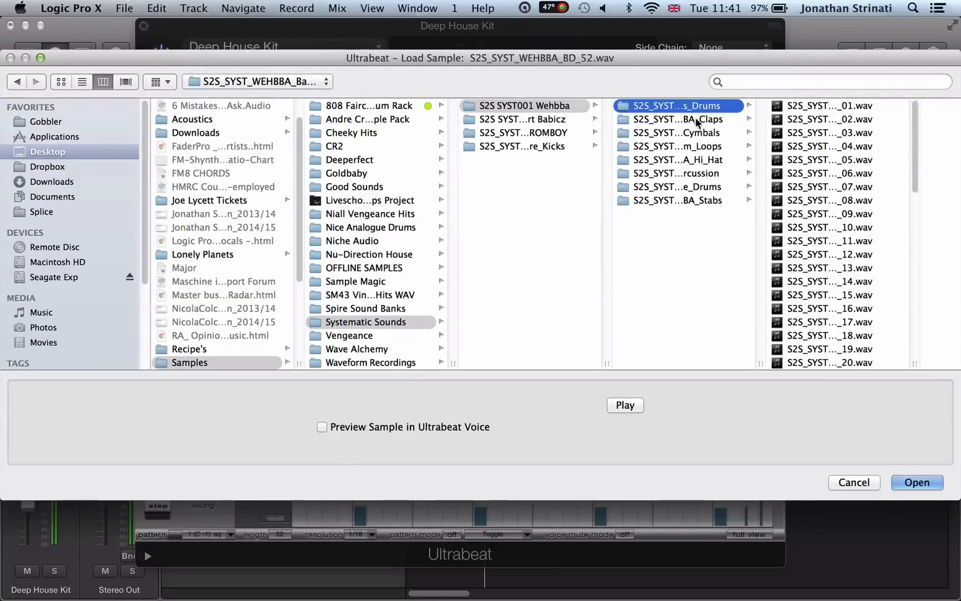
click(677, 119)
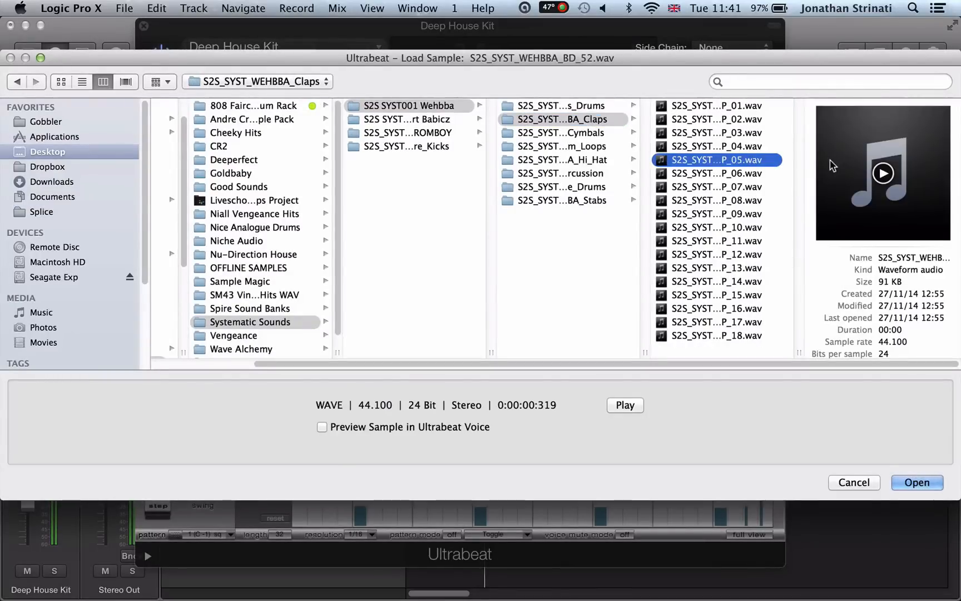
click(716, 281)
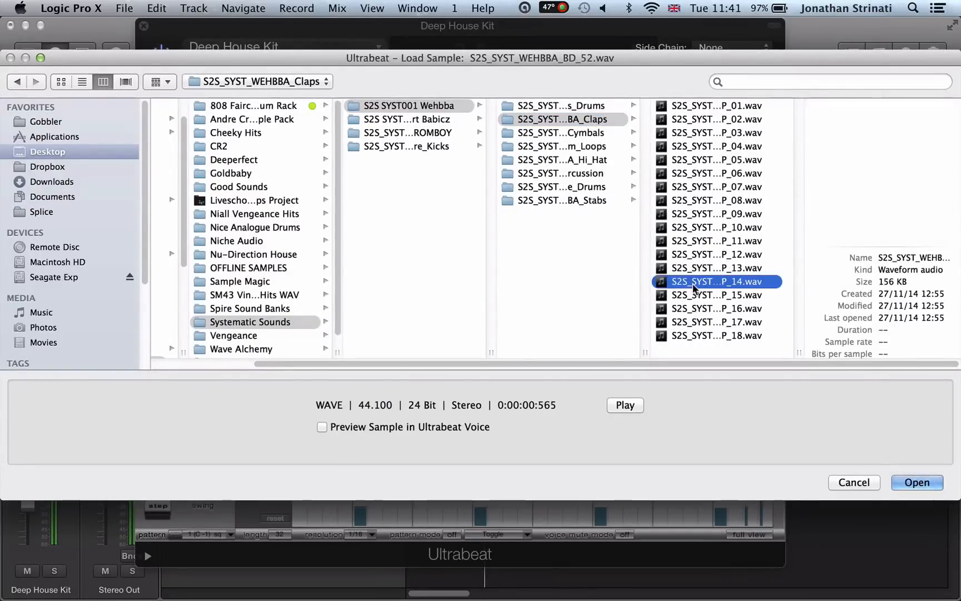
click(714, 255)
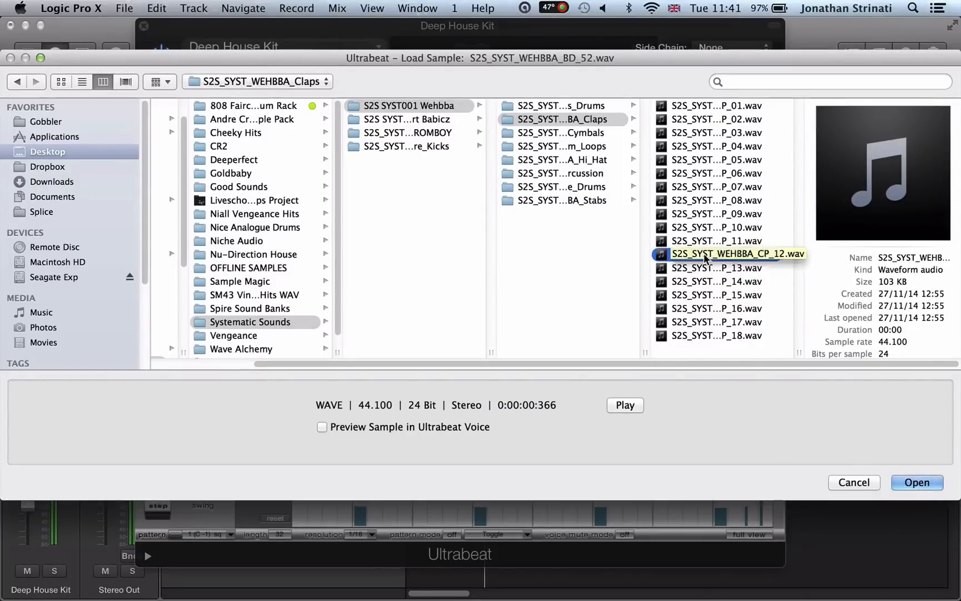
click(714, 268)
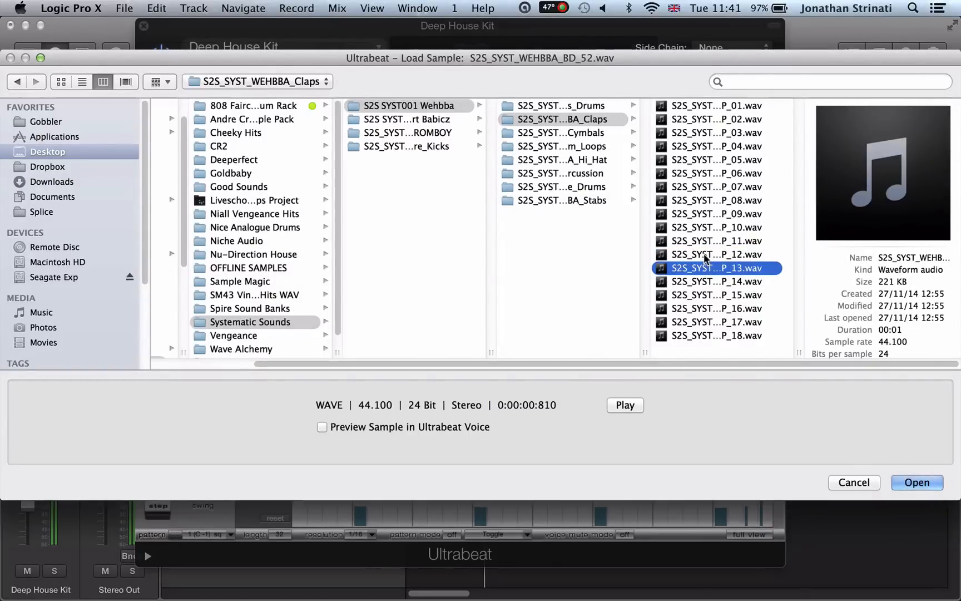
click(714, 282)
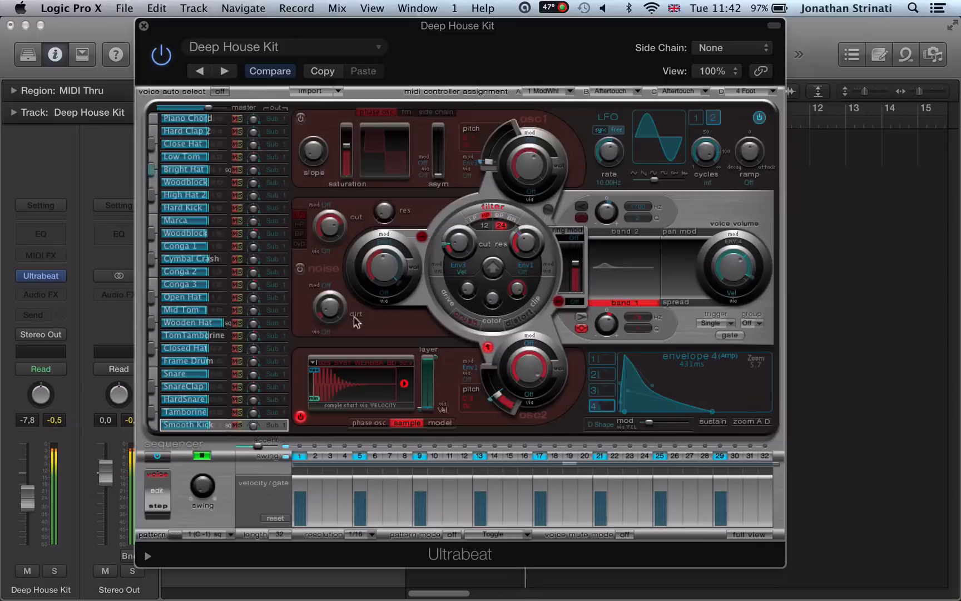
mouse_move(244, 431)
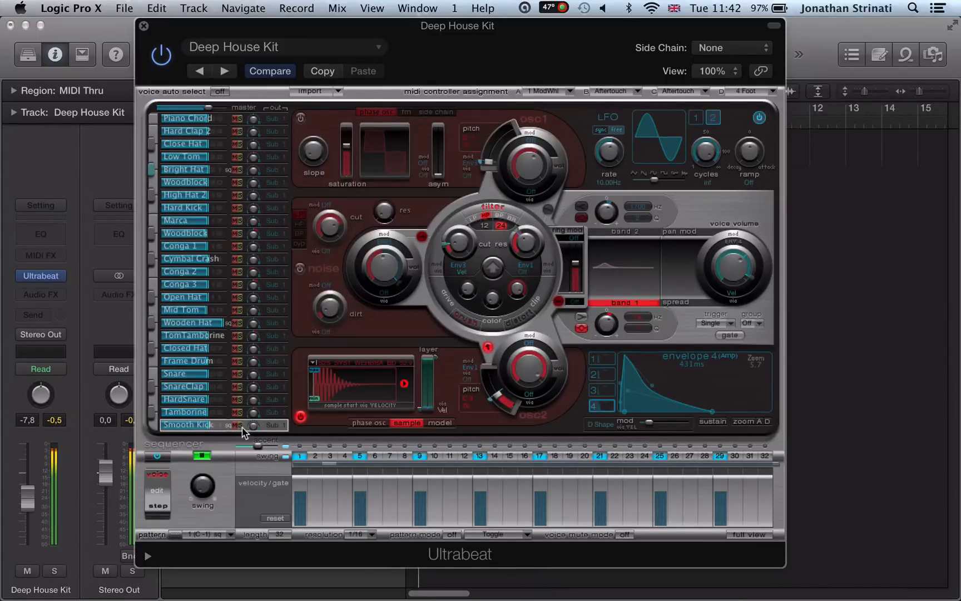
Step: Solo Smooth Kick and shape envelope 1 to an instant attack with about 170 ms decay
click(239, 425)
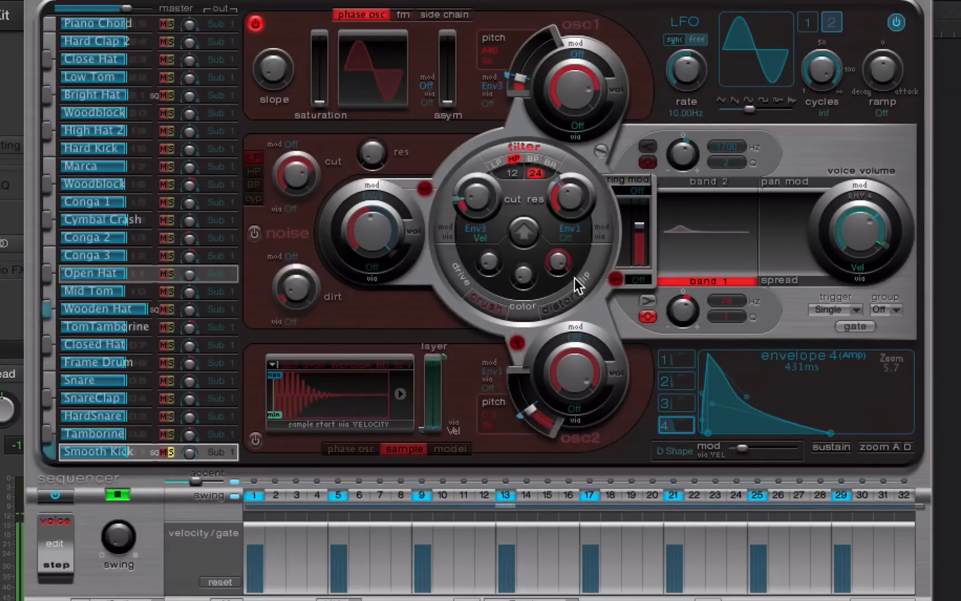
click(673, 358)
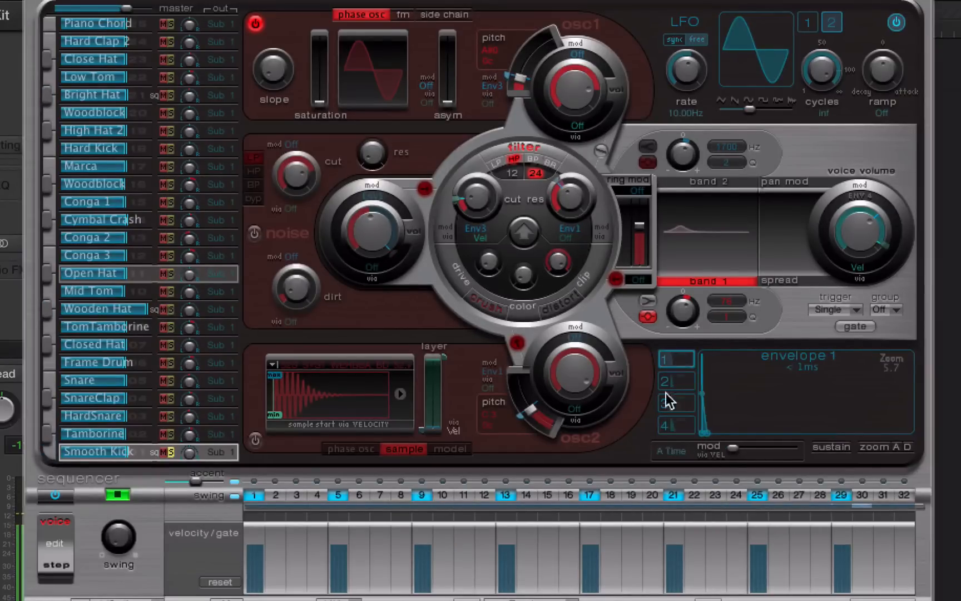
click(674, 425)
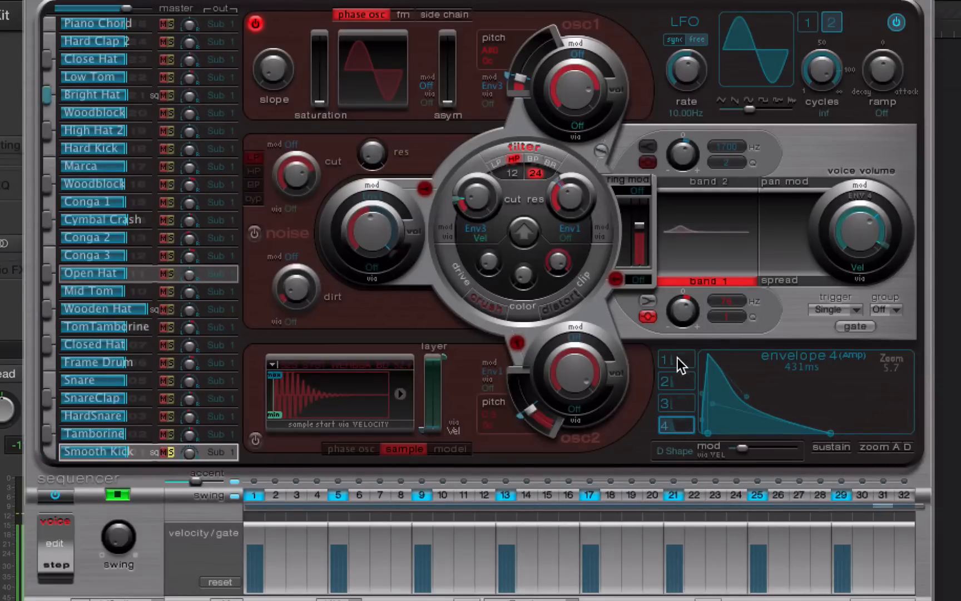
click(667, 359)
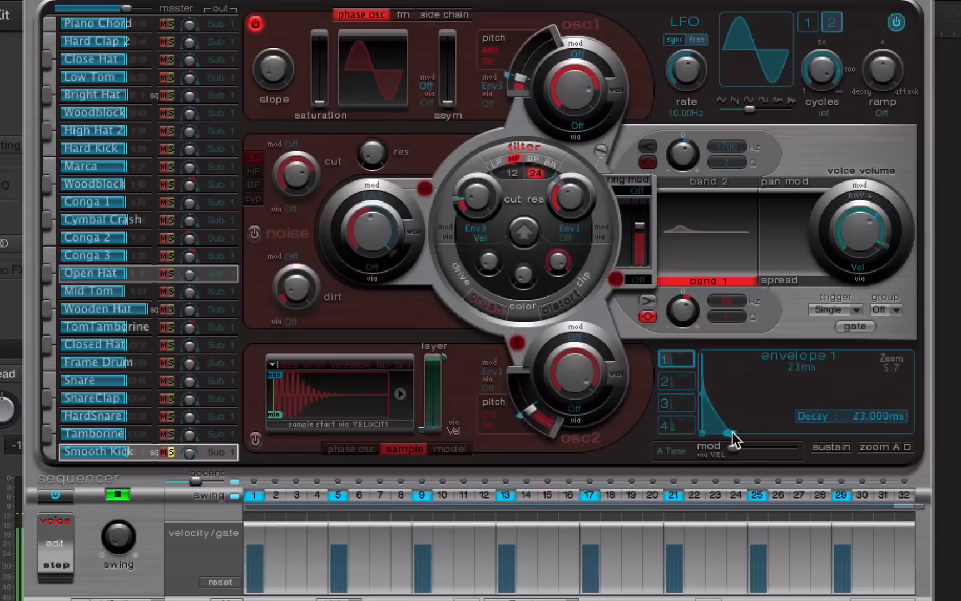
drag(730, 433, 773, 435)
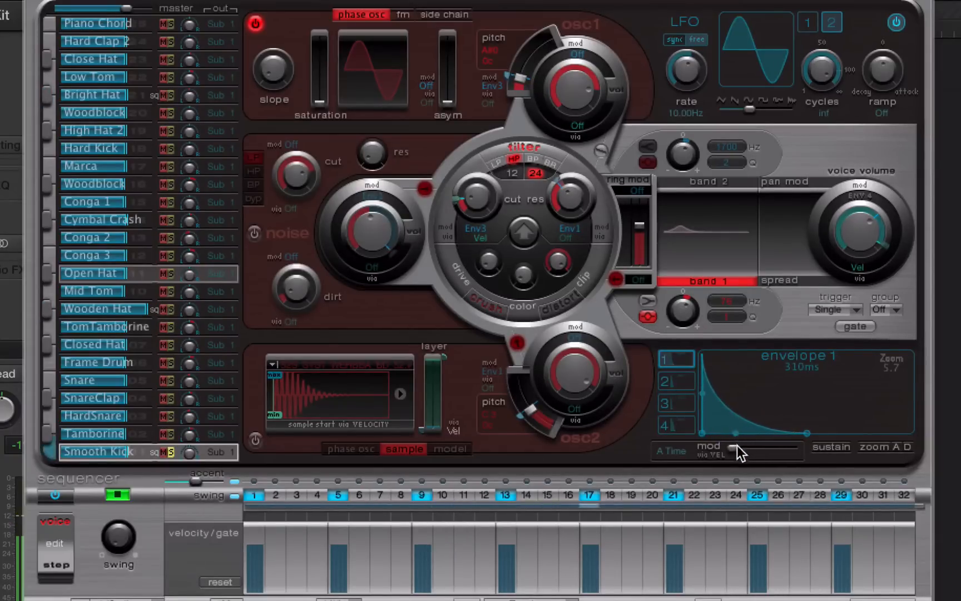
drag(742, 452, 778, 452)
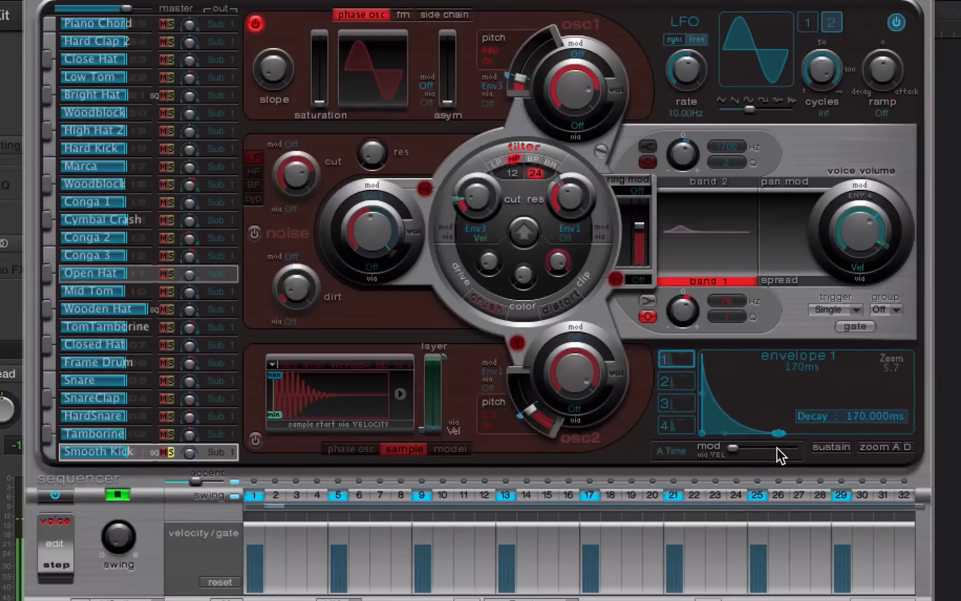
mouse_move(653, 374)
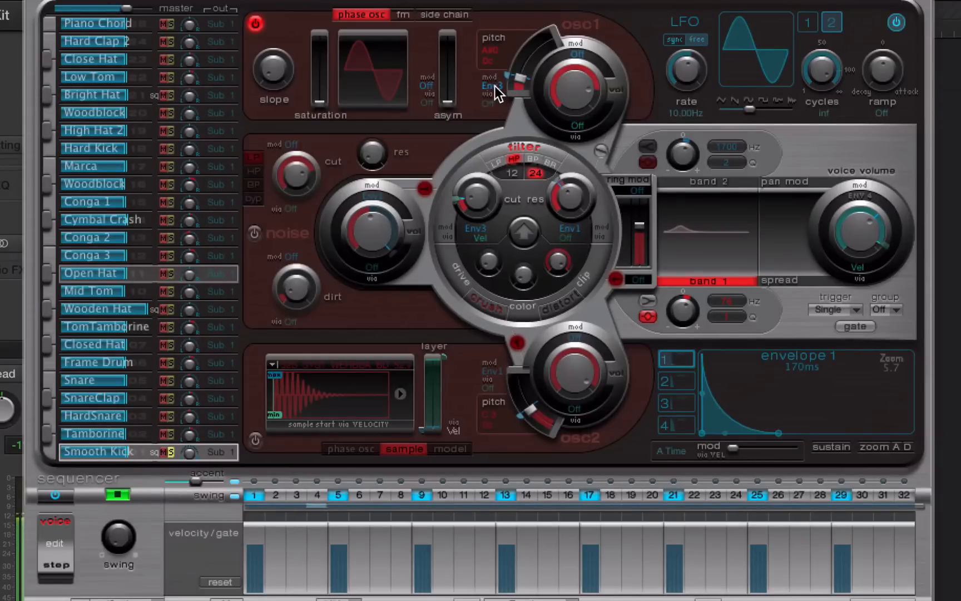
click(487, 86)
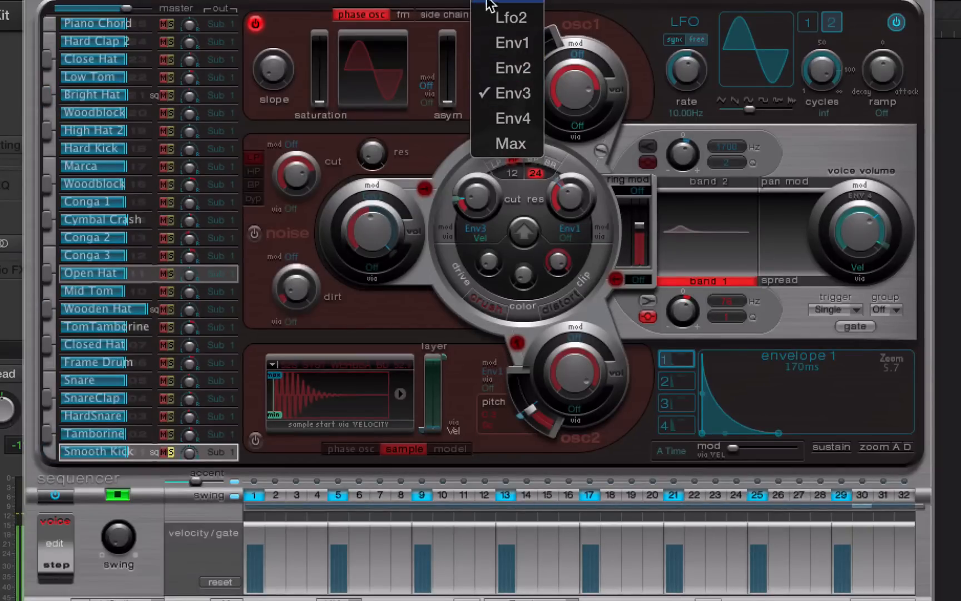
mouse_move(509, 93)
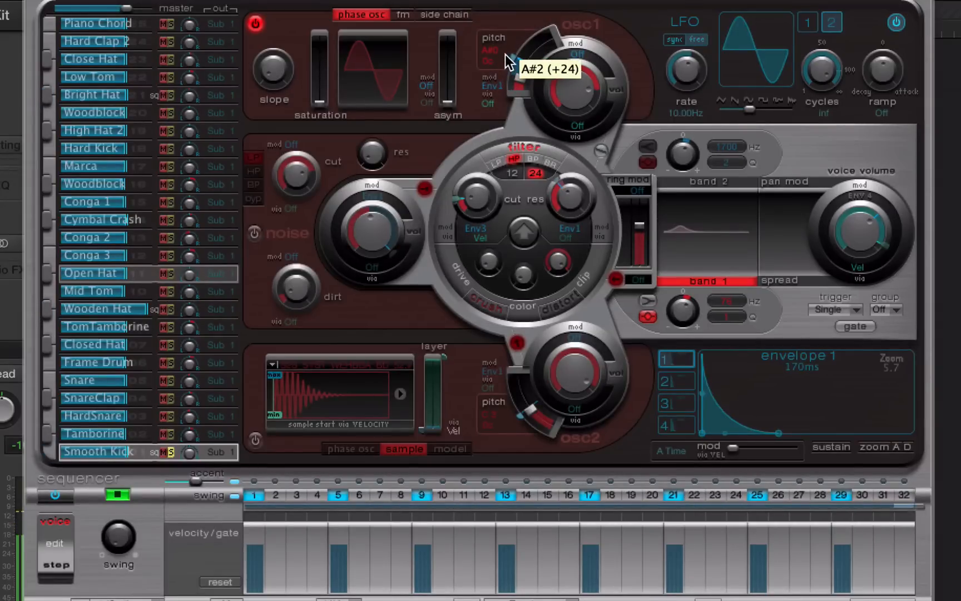
mouse_move(542, 126)
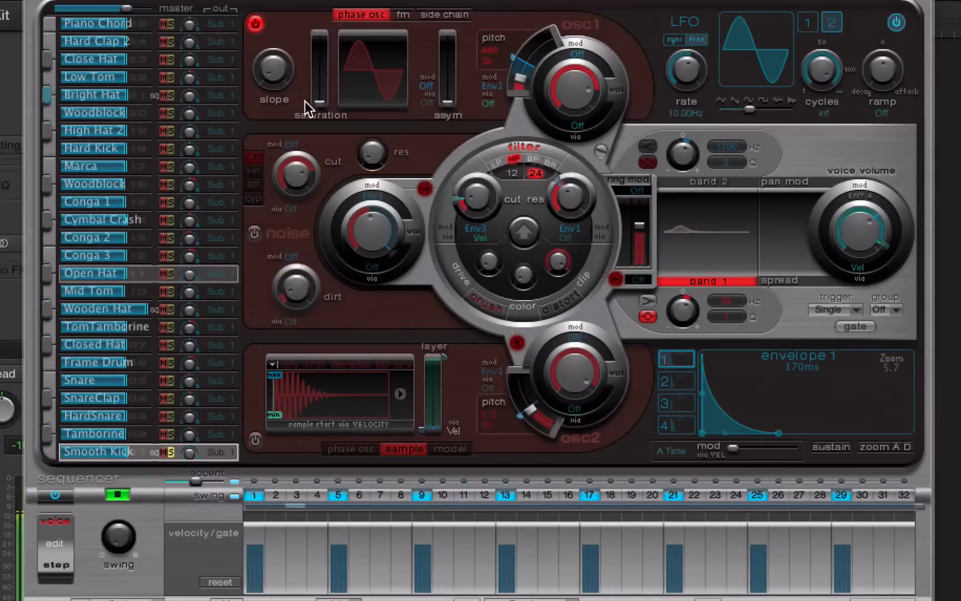
Step: Adjust oscillator 1's pitch modulation depth and flip through envelopes 3 and 2 of the voice
click(254, 441)
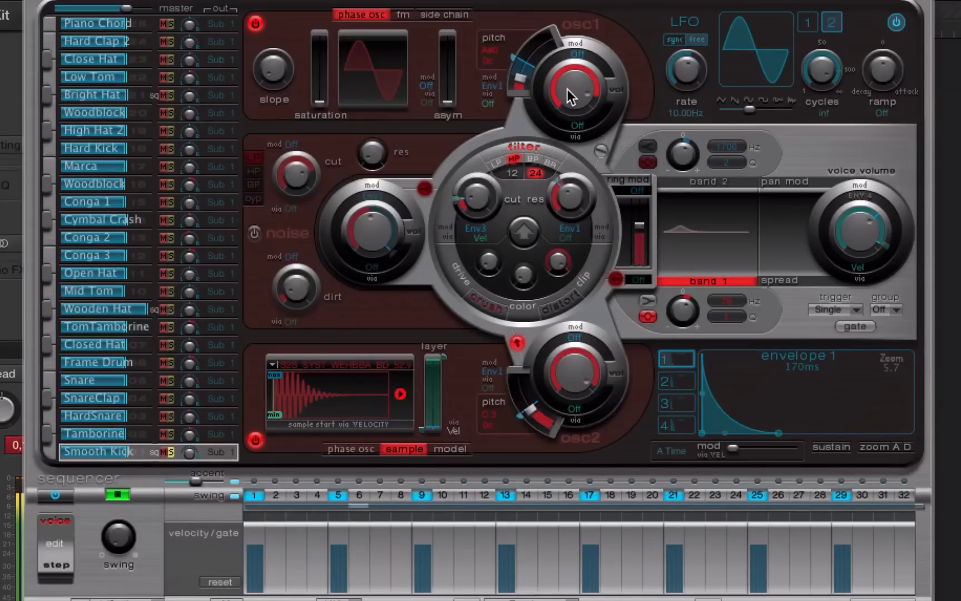
drag(576, 92, 518, 85)
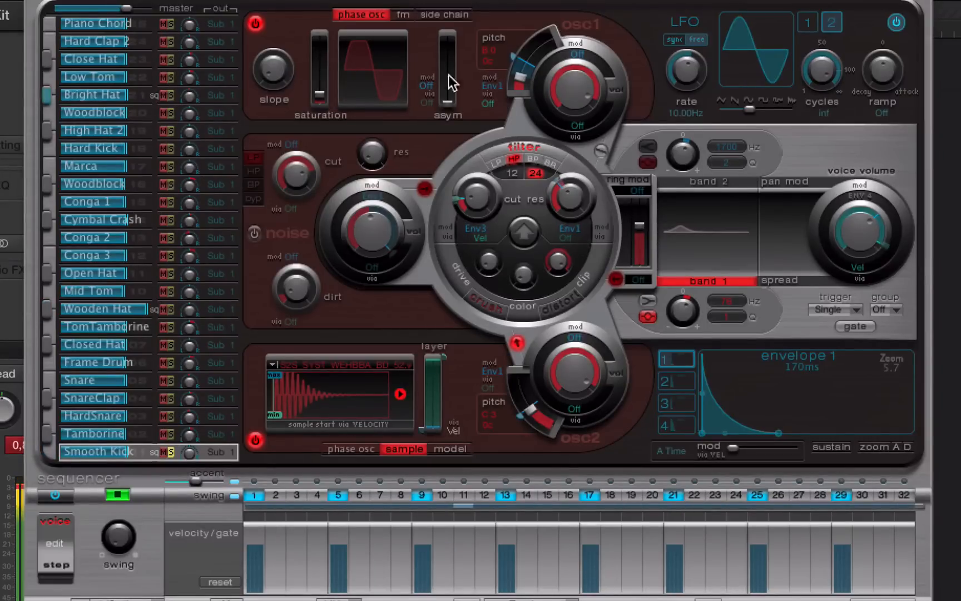
mouse_move(165, 478)
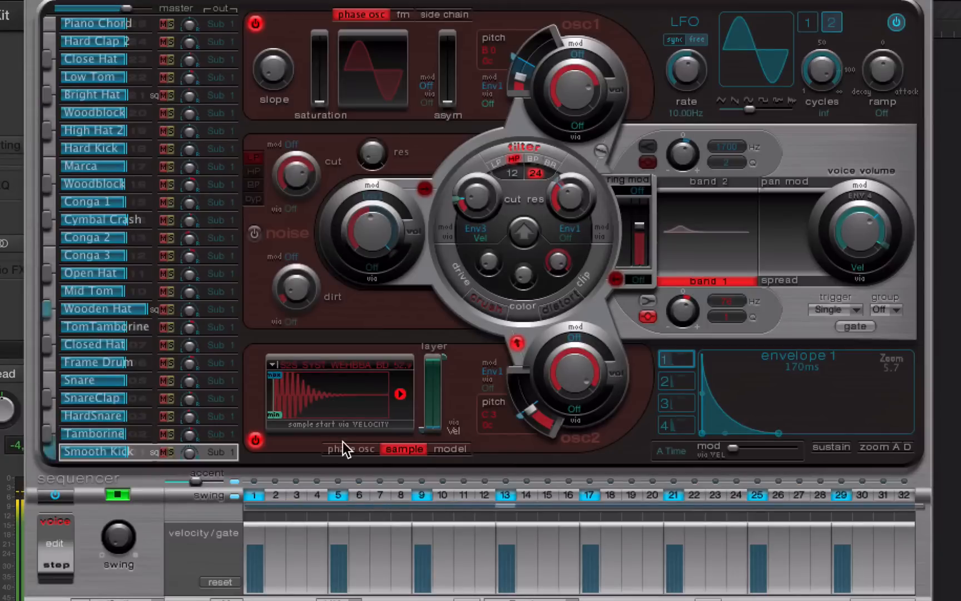
mouse_move(648, 131)
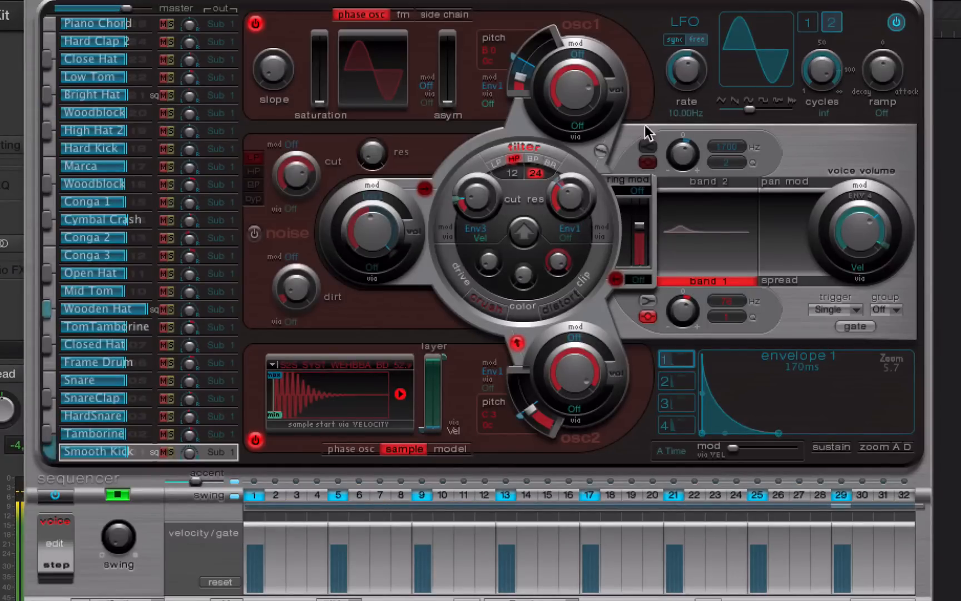
click(675, 402)
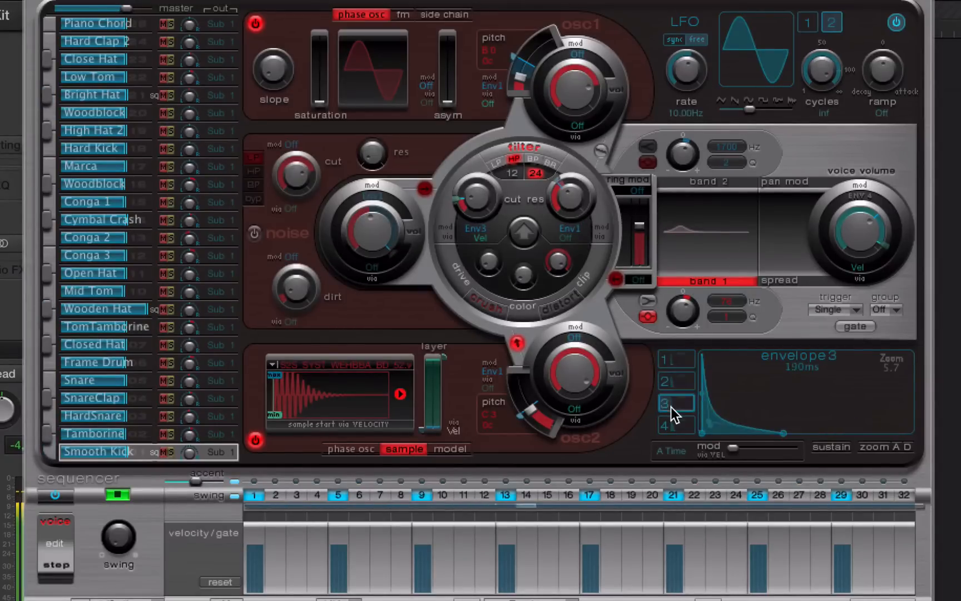
click(673, 380)
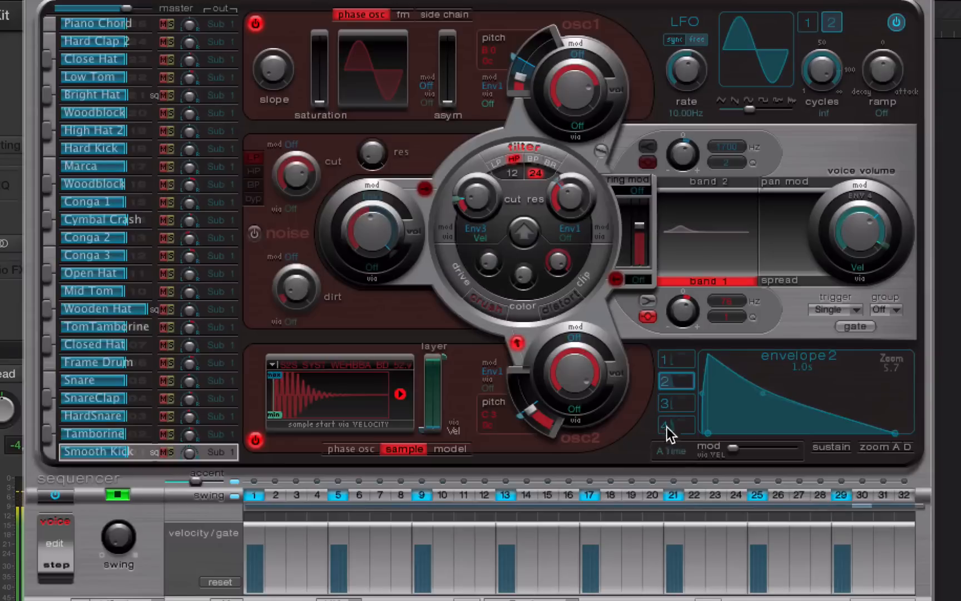
click(673, 426)
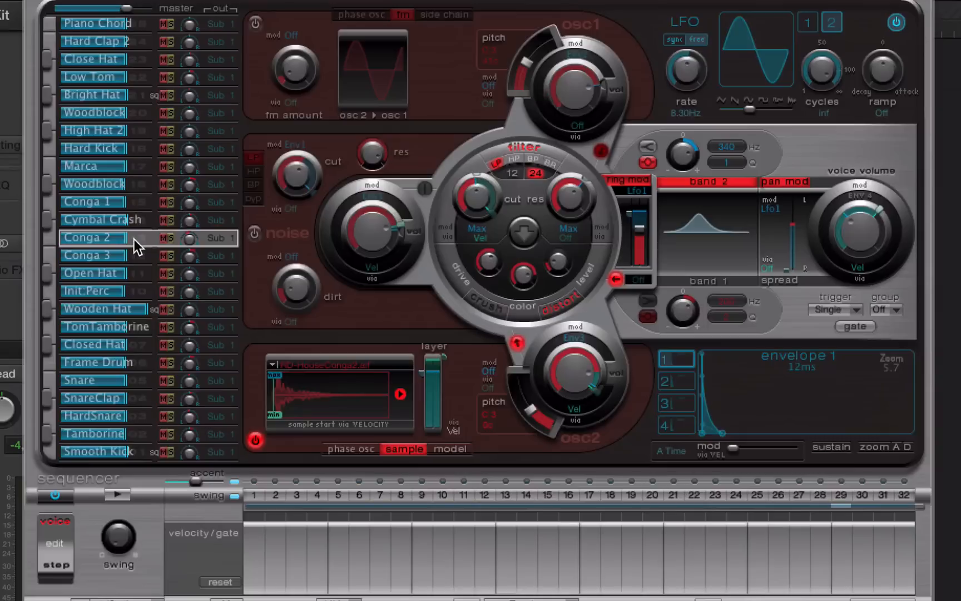
Step: Add Conga 2 hits on steps 4, 8 and around 16 in the step sequencer row
click(317, 495)
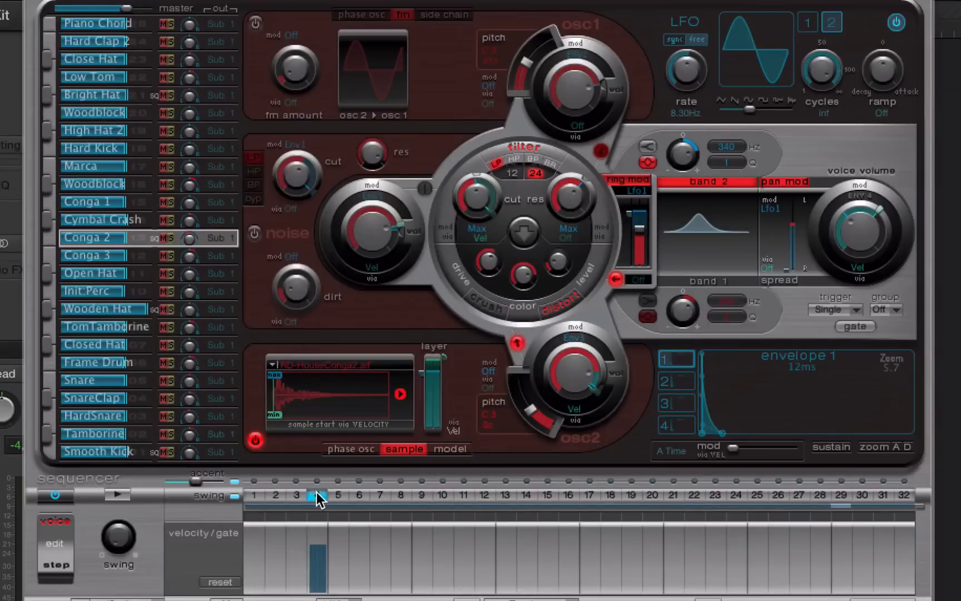
click(116, 495)
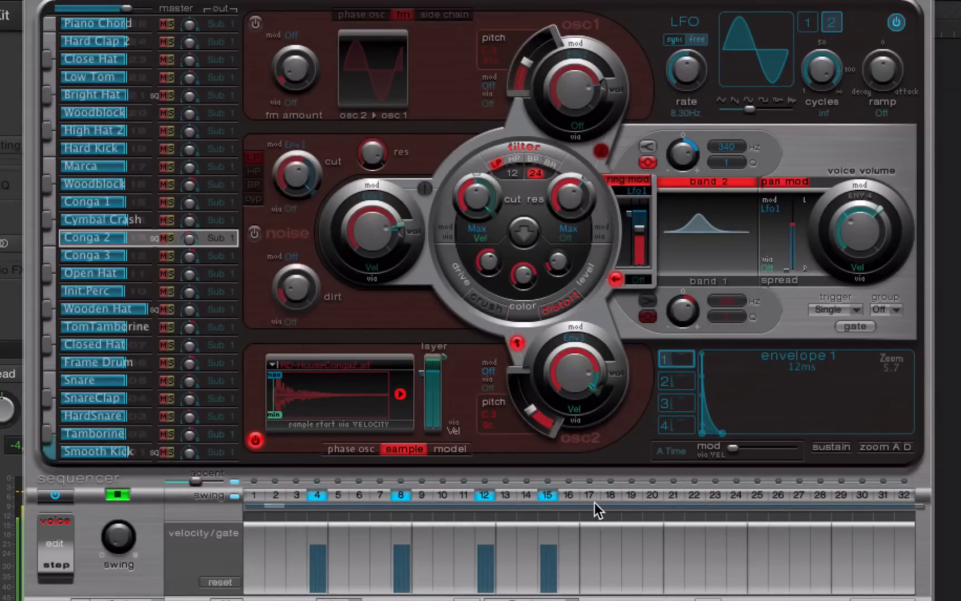
click(649, 495)
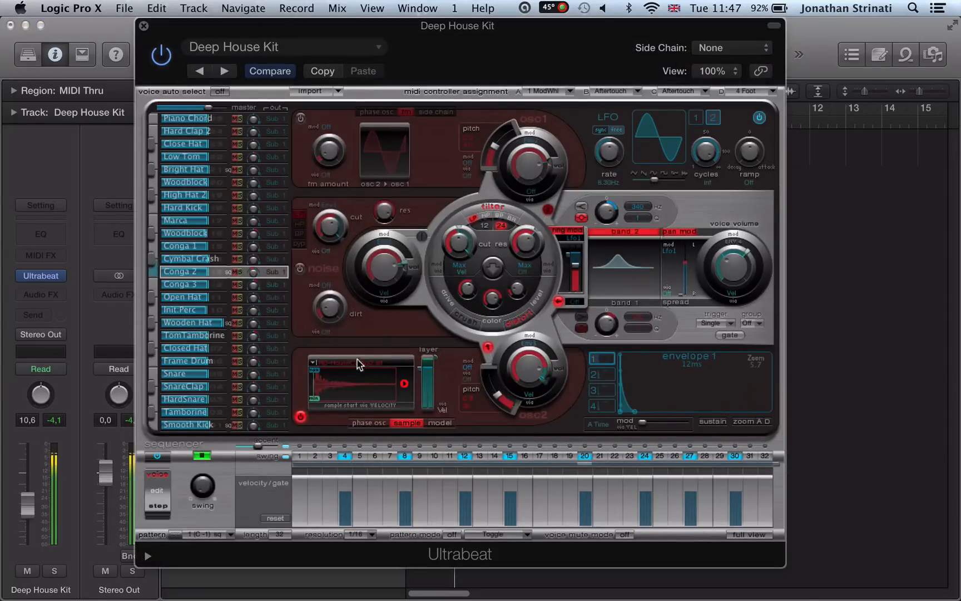
Step: Load a 909 low-tom percussion WAV from the Babicz folder into the Conga 2 voice
click(358, 360)
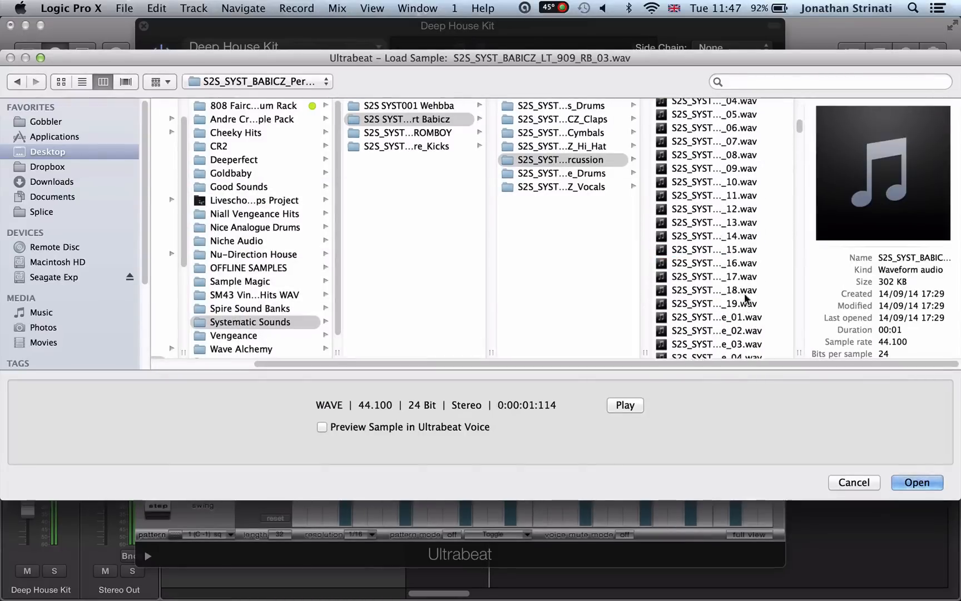
click(714, 118)
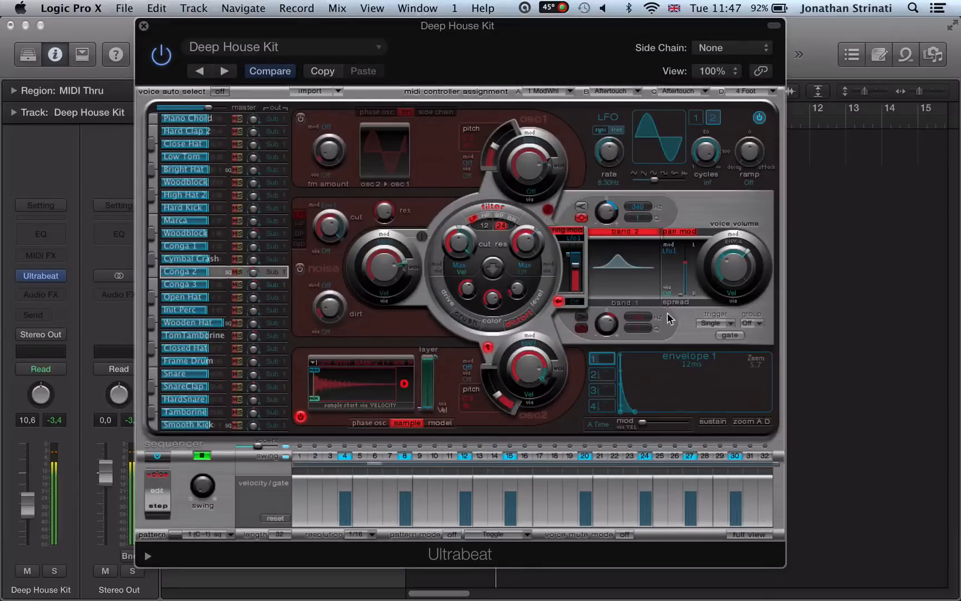
click(600, 406)
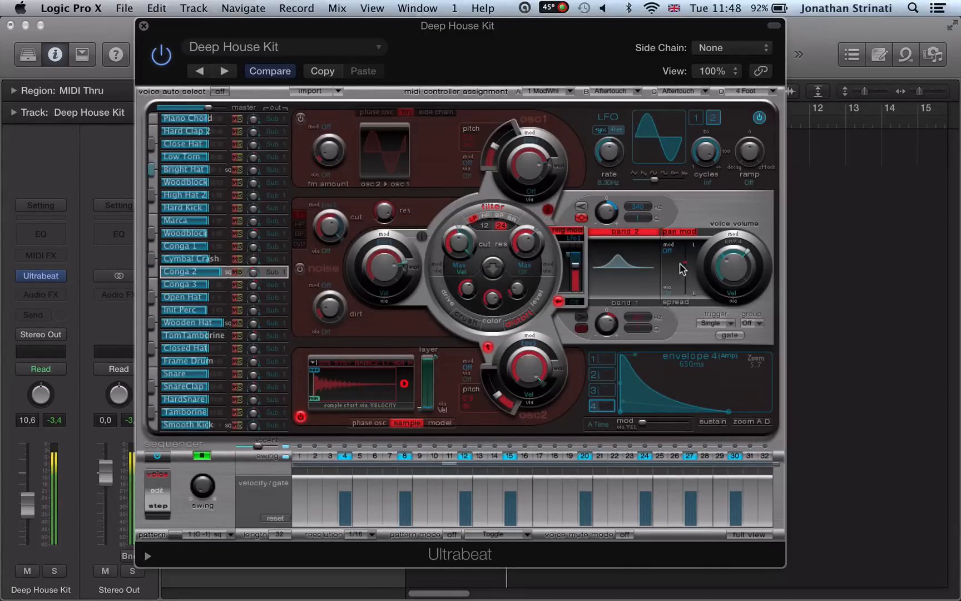
mouse_move(754, 481)
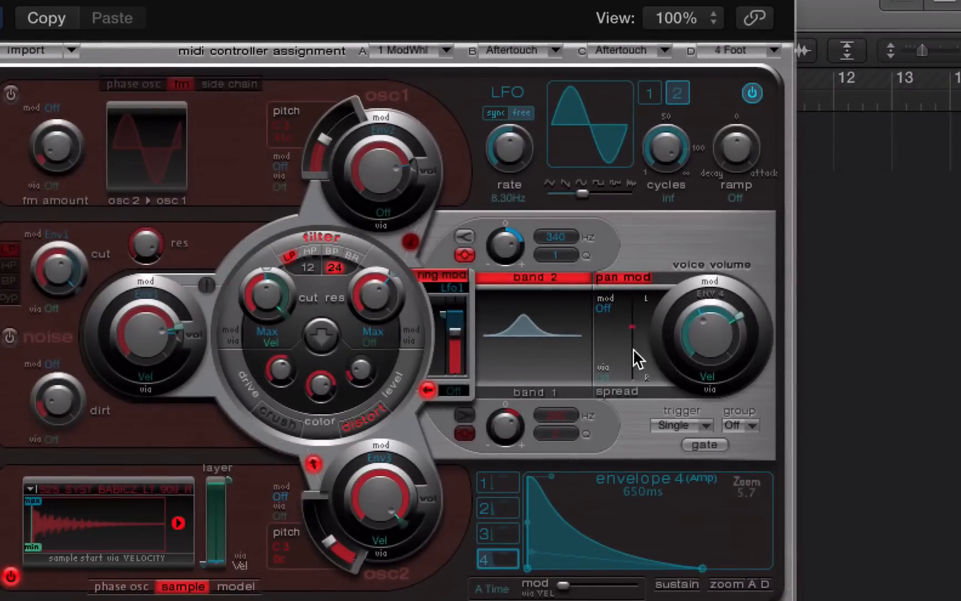
mouse_move(624, 303)
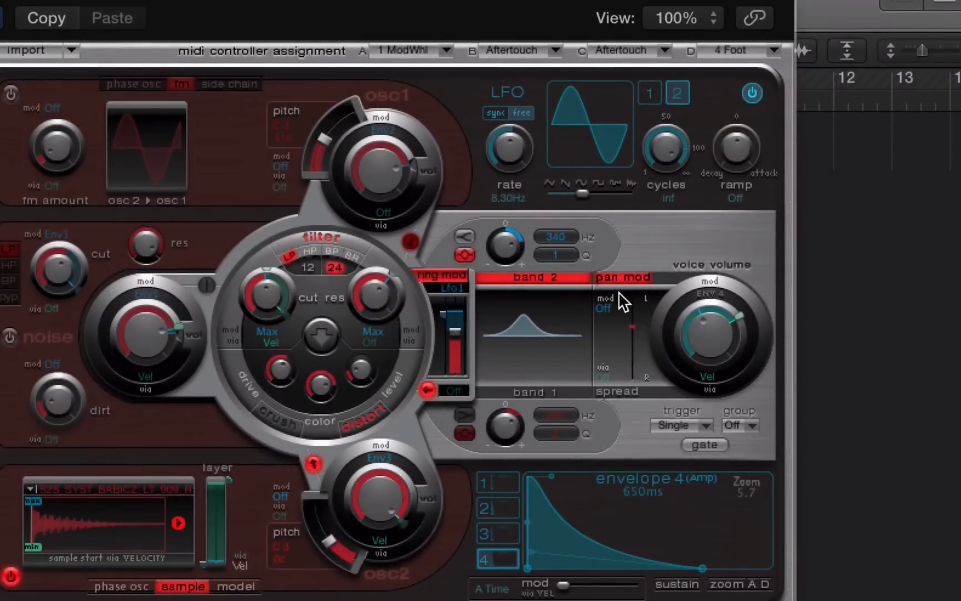
Step: Assign LFO 1 as Conga 2's pan mod source, slow its rate, and set a moderate pan swing depth
click(604, 308)
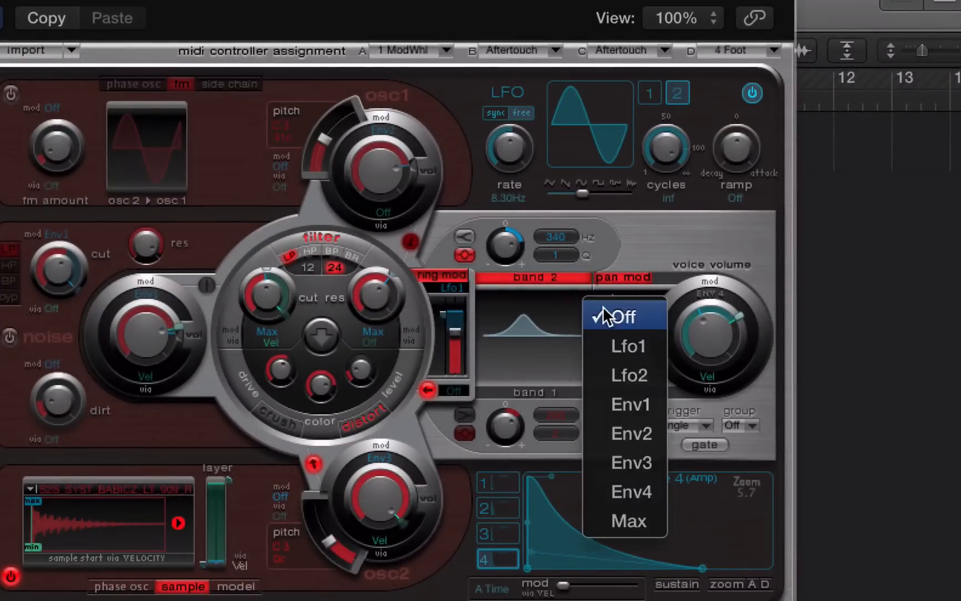
click(628, 345)
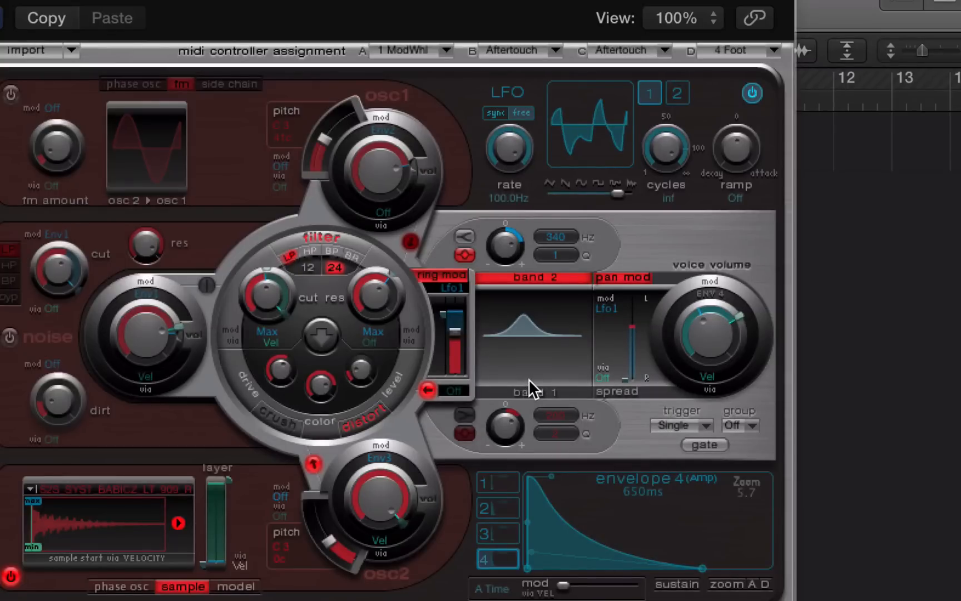
mouse_move(559, 155)
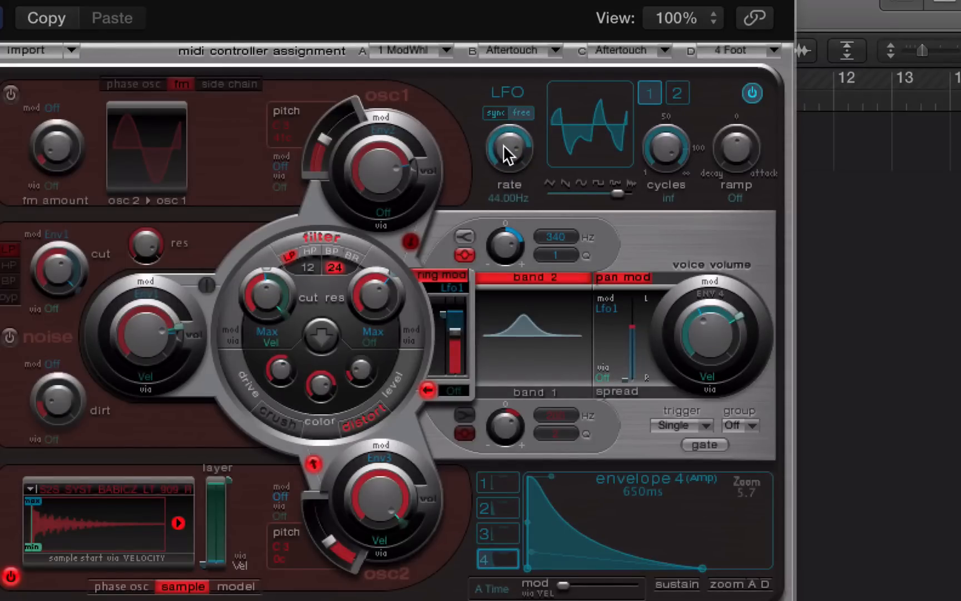
drag(507, 147, 503, 183)
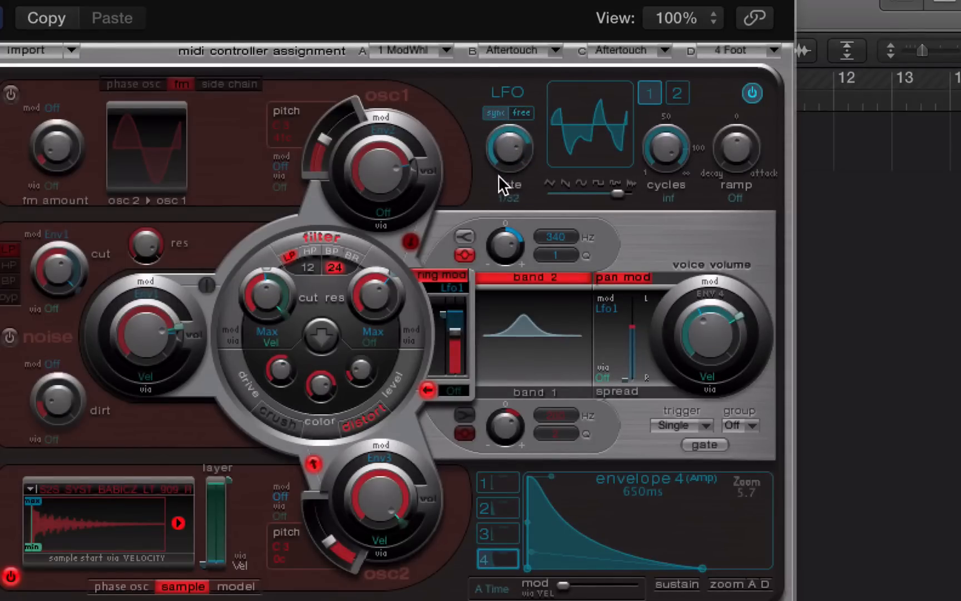
drag(507, 147, 617, 193)
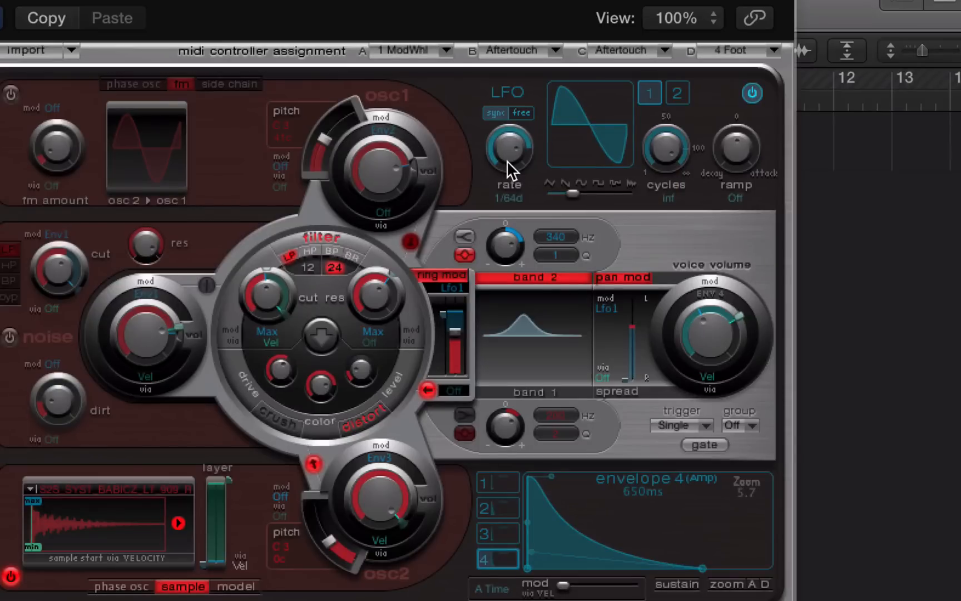
mouse_move(616, 349)
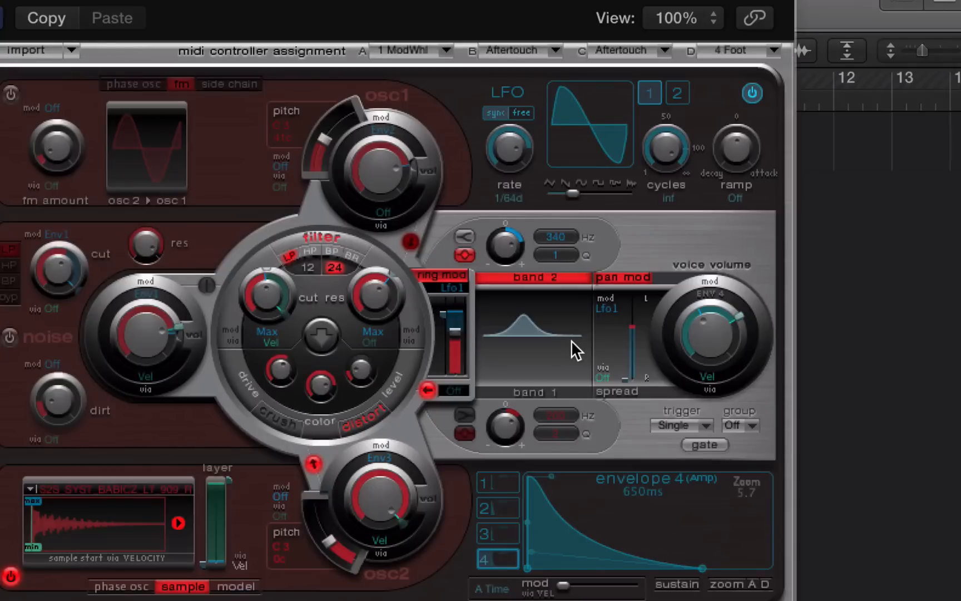
mouse_move(683, 362)
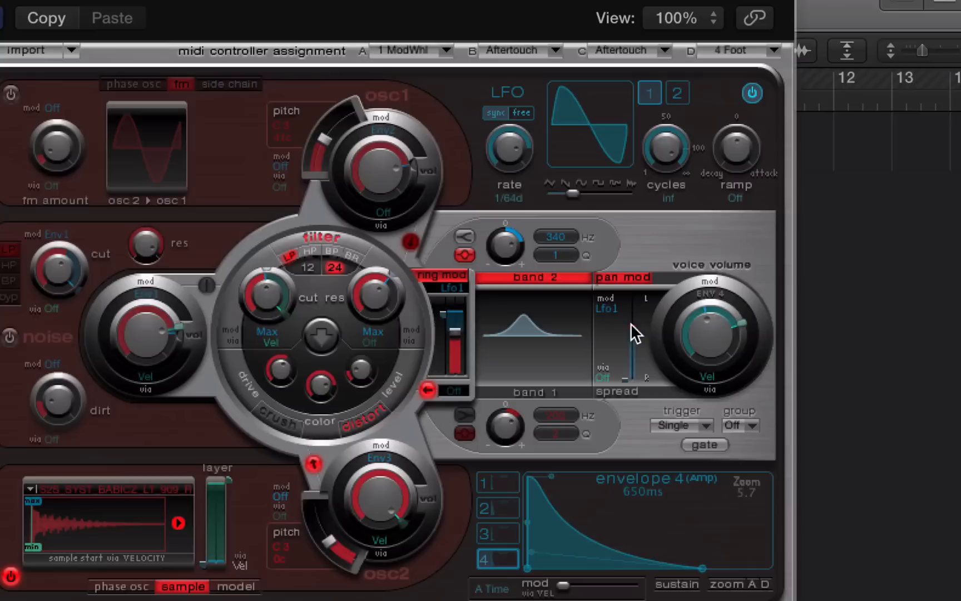
mouse_move(602, 340)
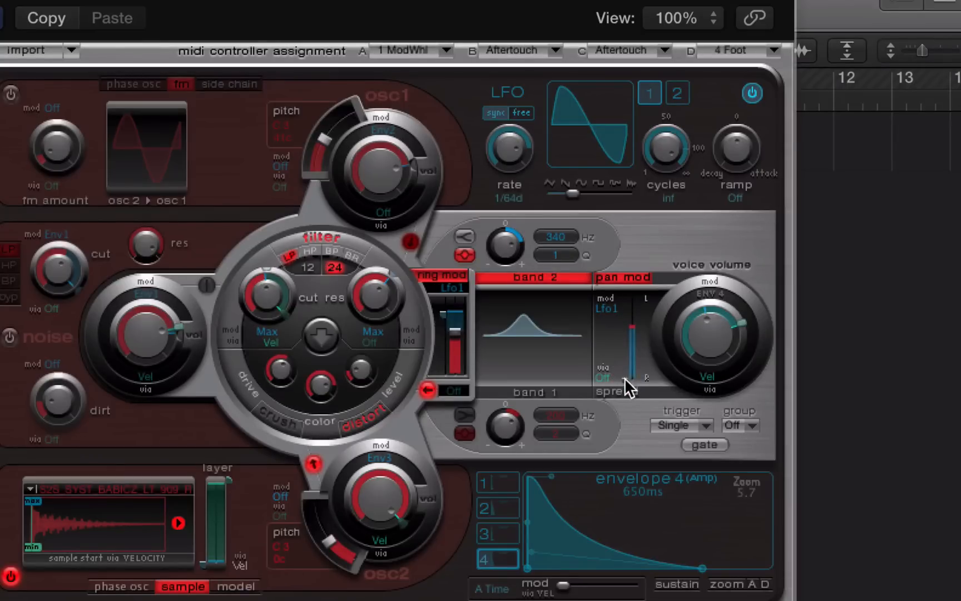
drag(627, 380, 628, 325)
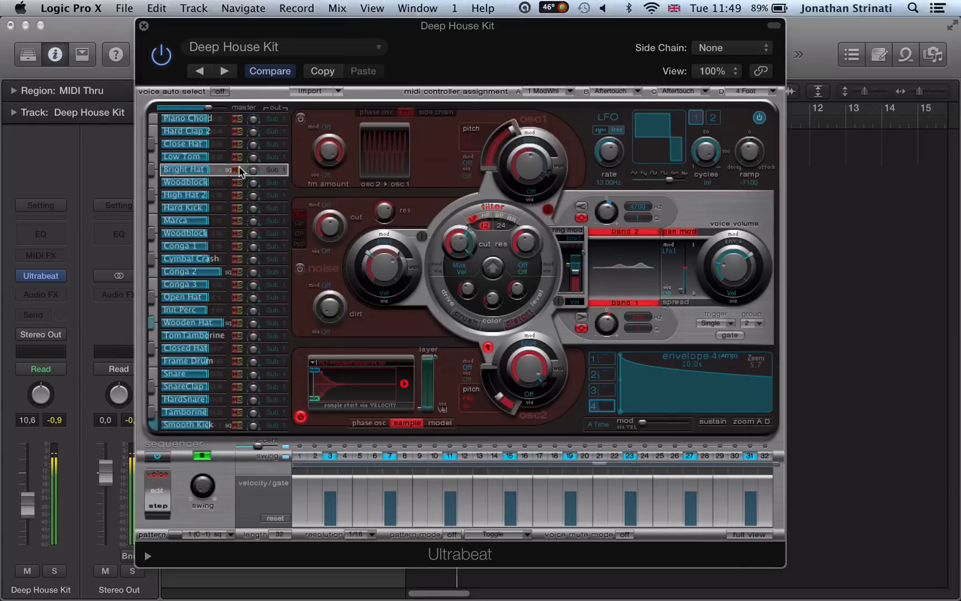
mouse_move(60, 455)
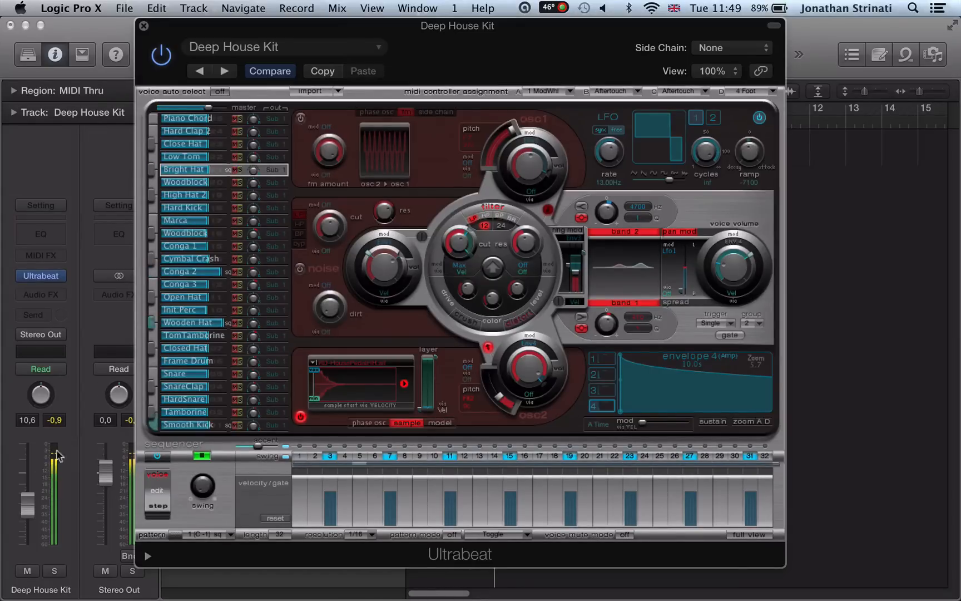